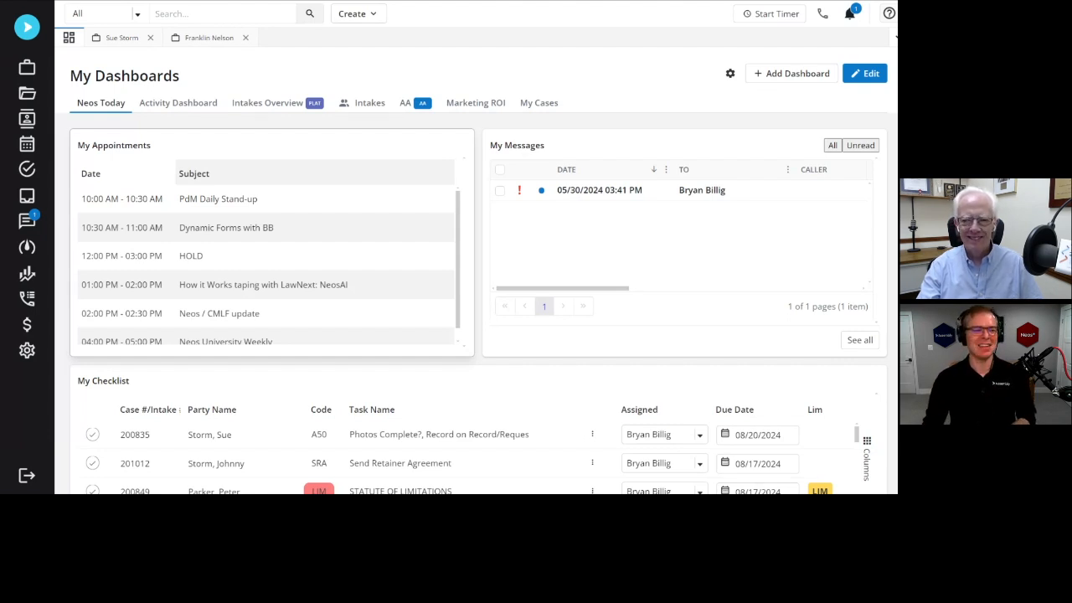
Open Sue Storm's case, glance at its checklist tasks, and return to Documents.
click(122, 37)
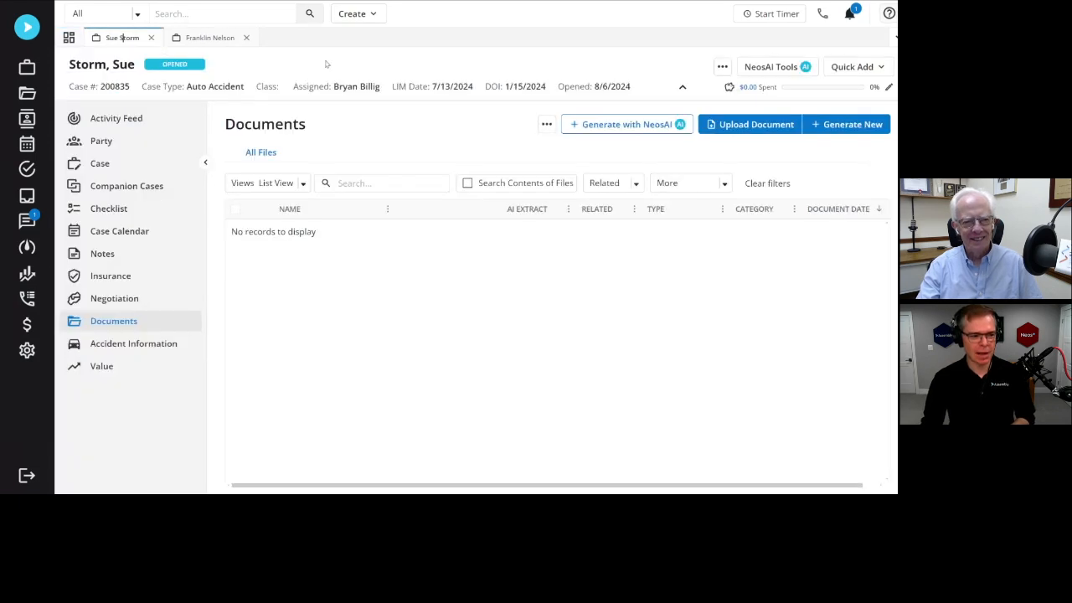
mouse_move(444, 215)
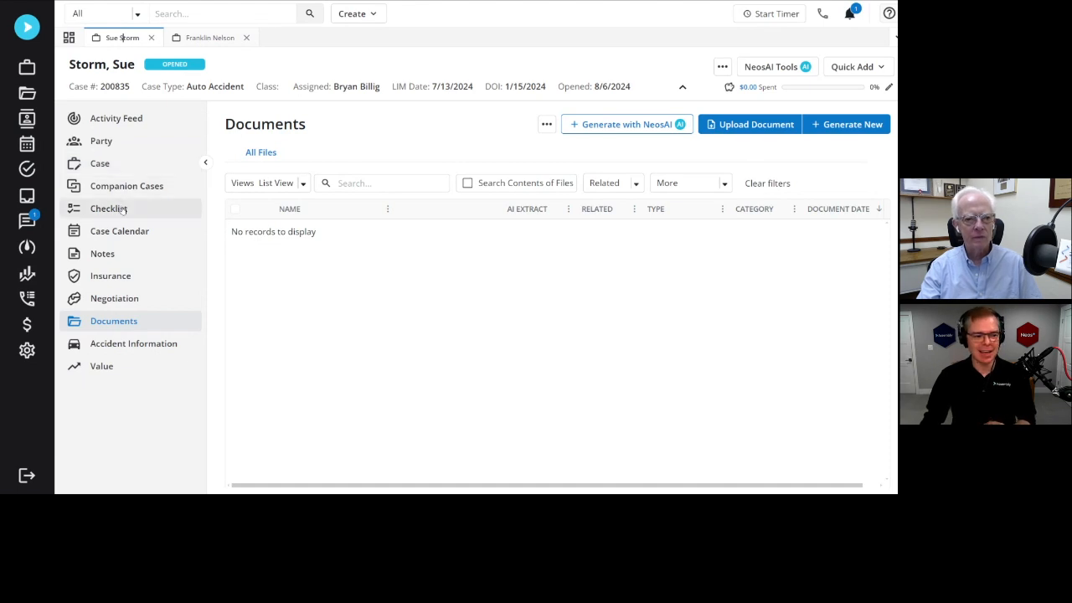
click(108, 207)
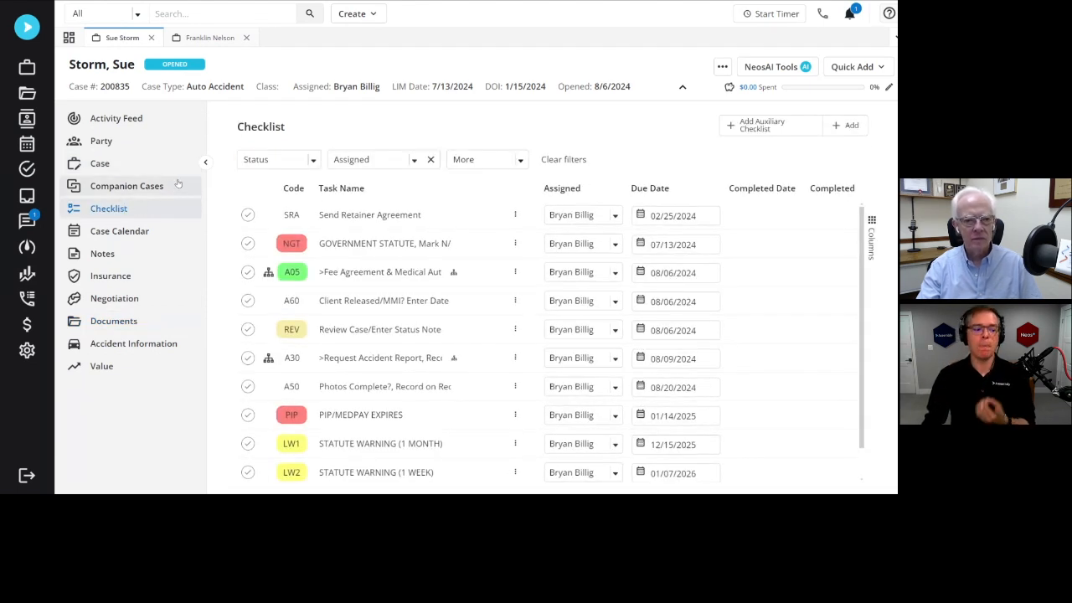
click(113, 320)
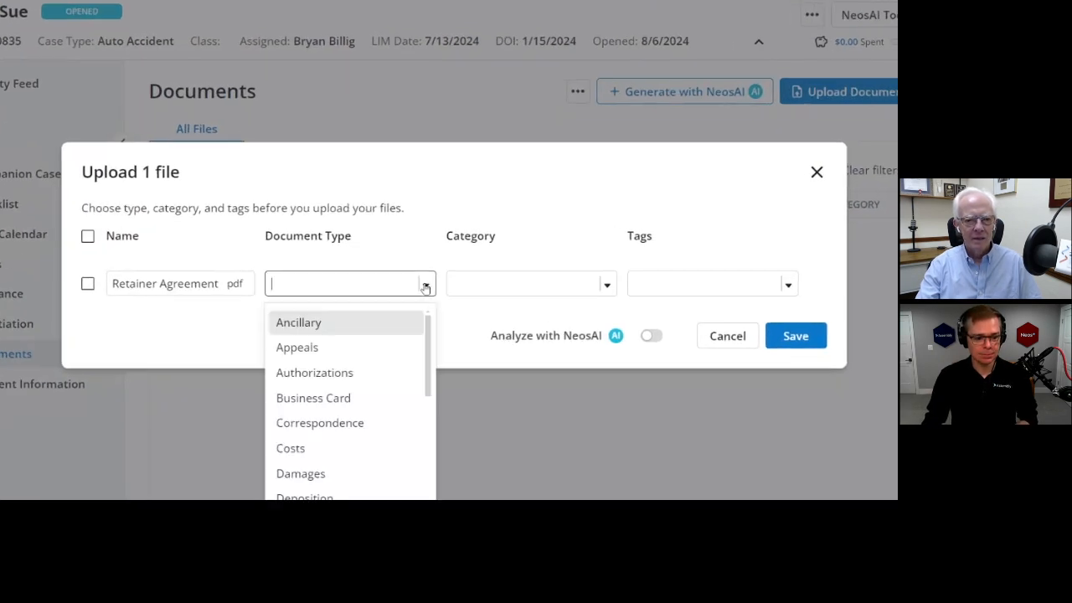
Save the Retainer Agreement upload as an Authorizations document with NeosAI analysis enabled.
text(auth)
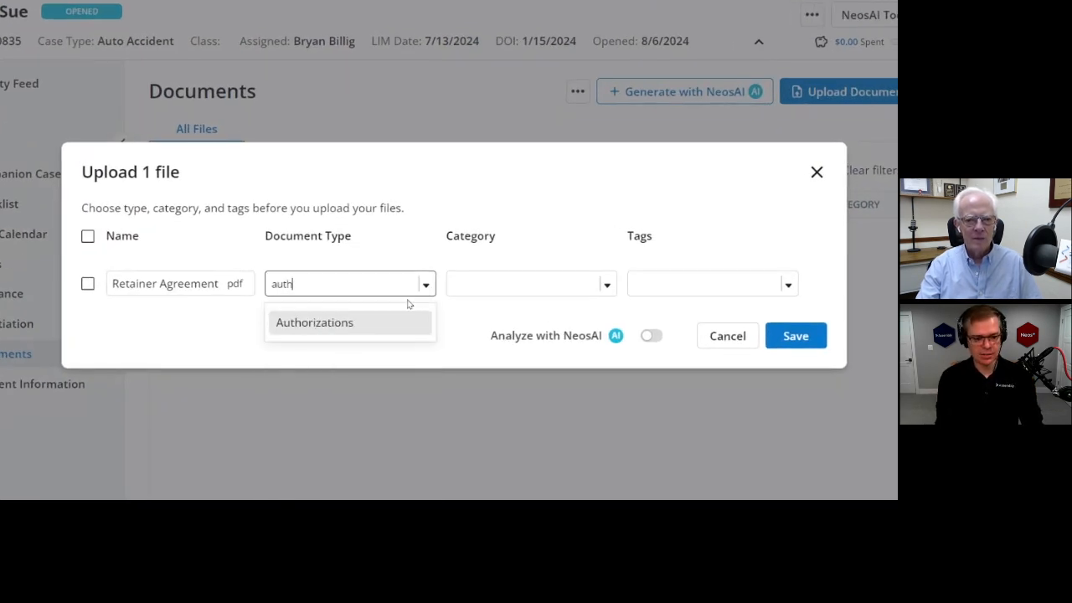
click(314, 322)
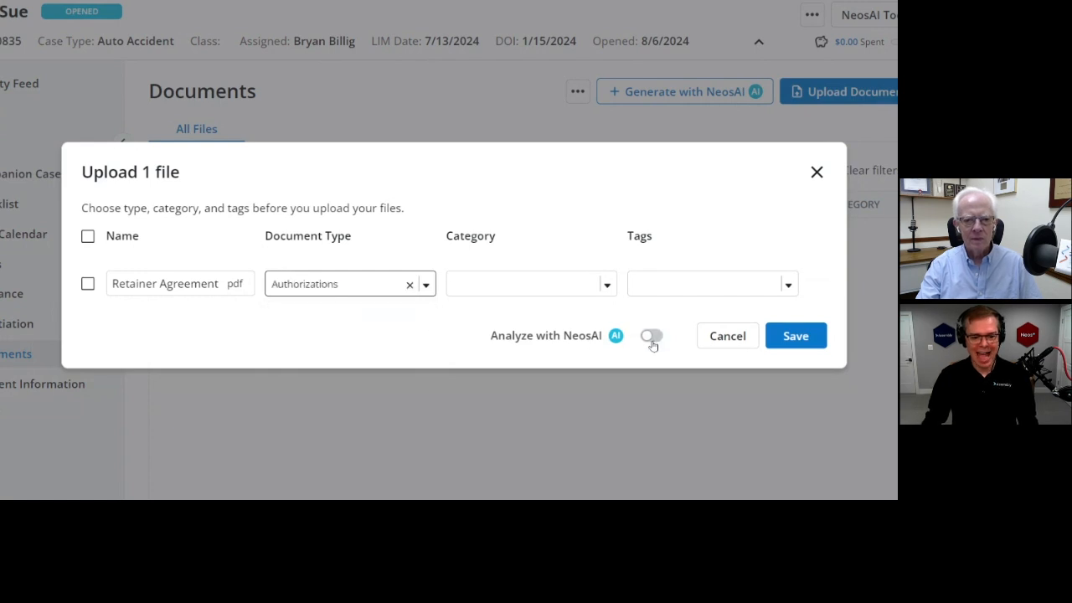
click(651, 335)
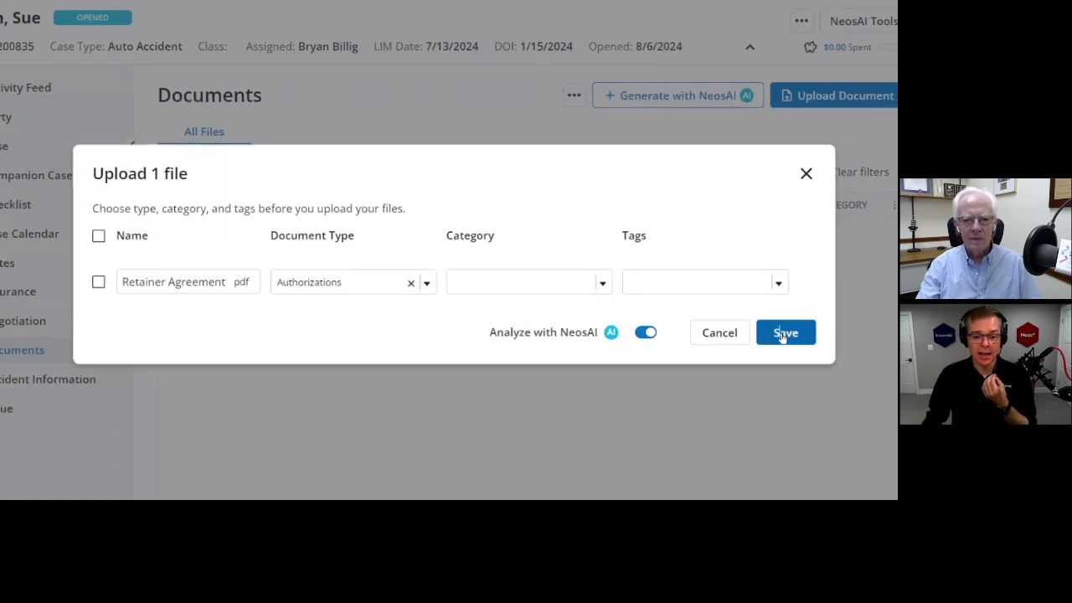
click(784, 332)
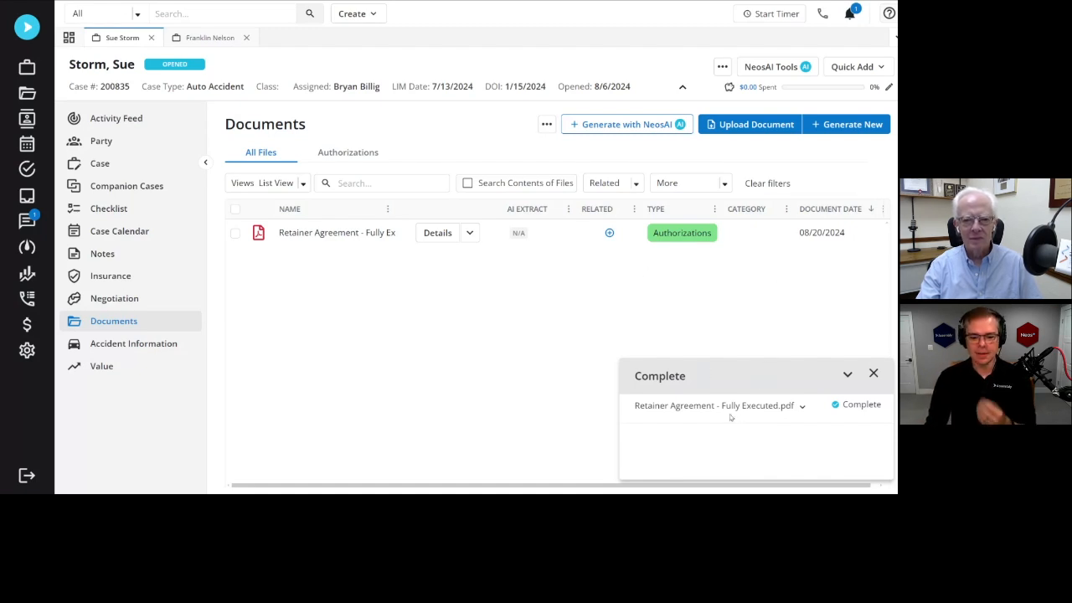
mouse_move(334, 347)
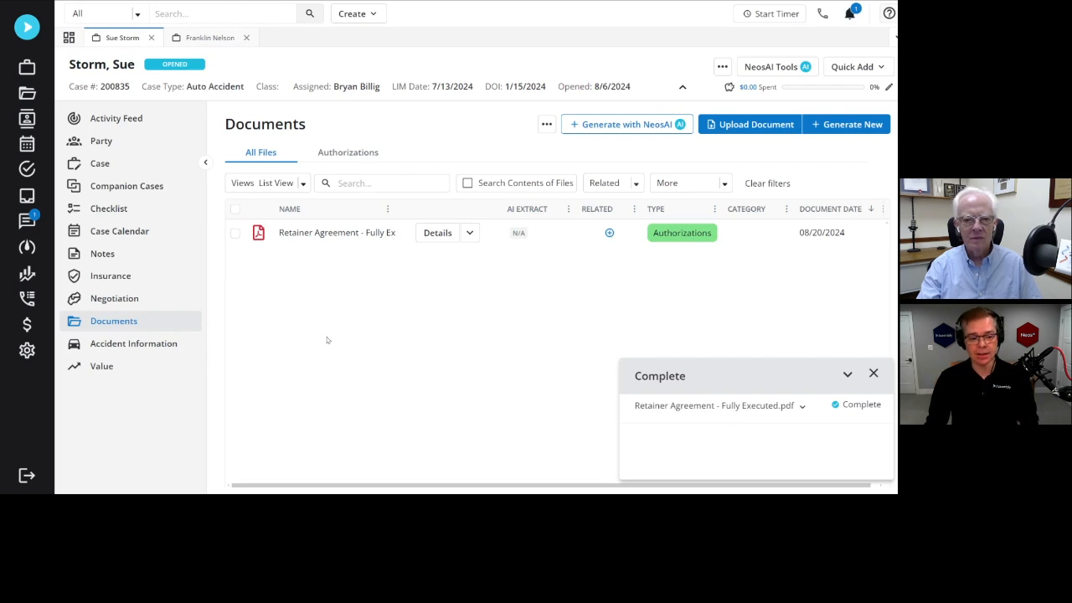
Open the Retainer Agreement details and read its AI overview and document details bullets.
click(872, 373)
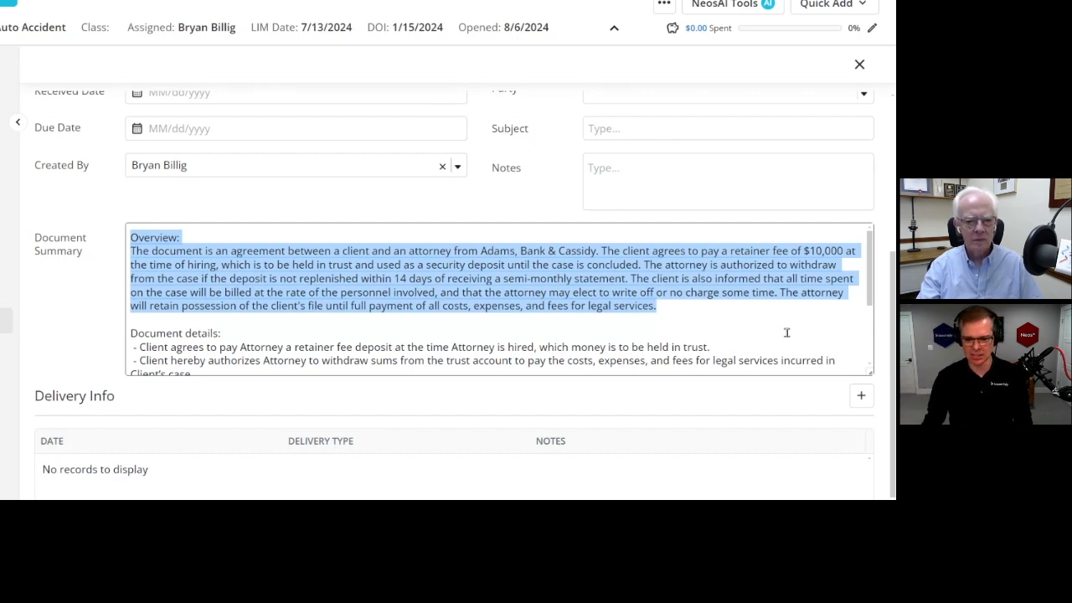
scroll(down, 3)
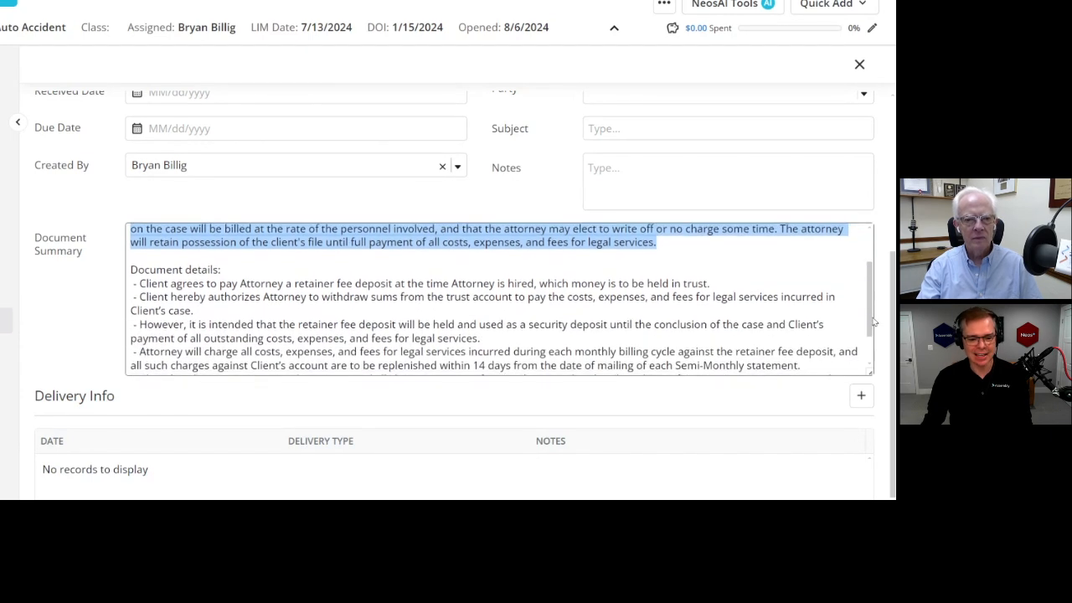
scroll(down, 3)
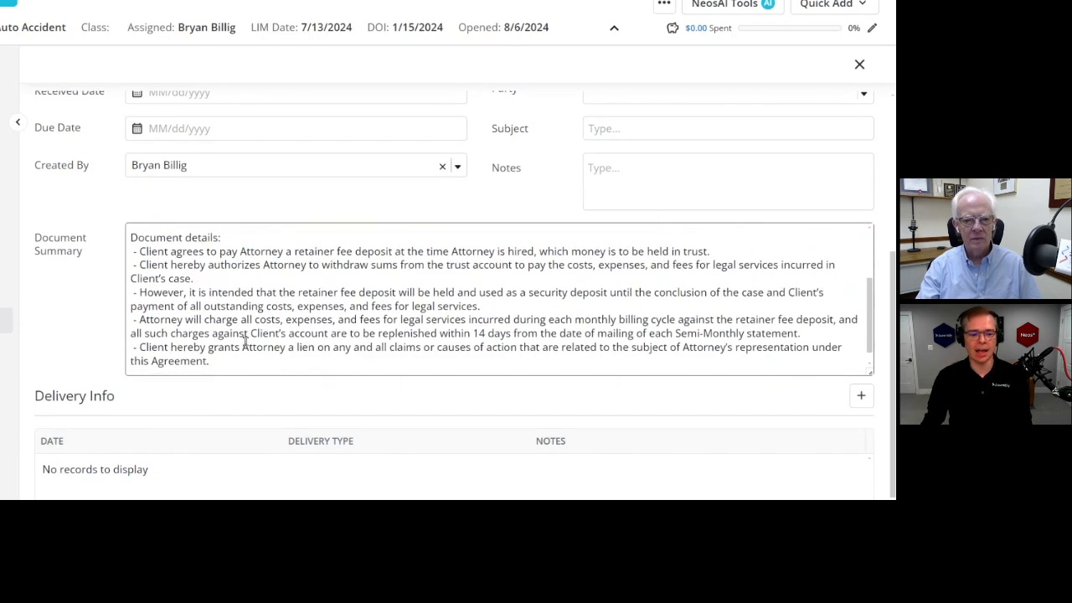
drag(138, 251, 210, 361)
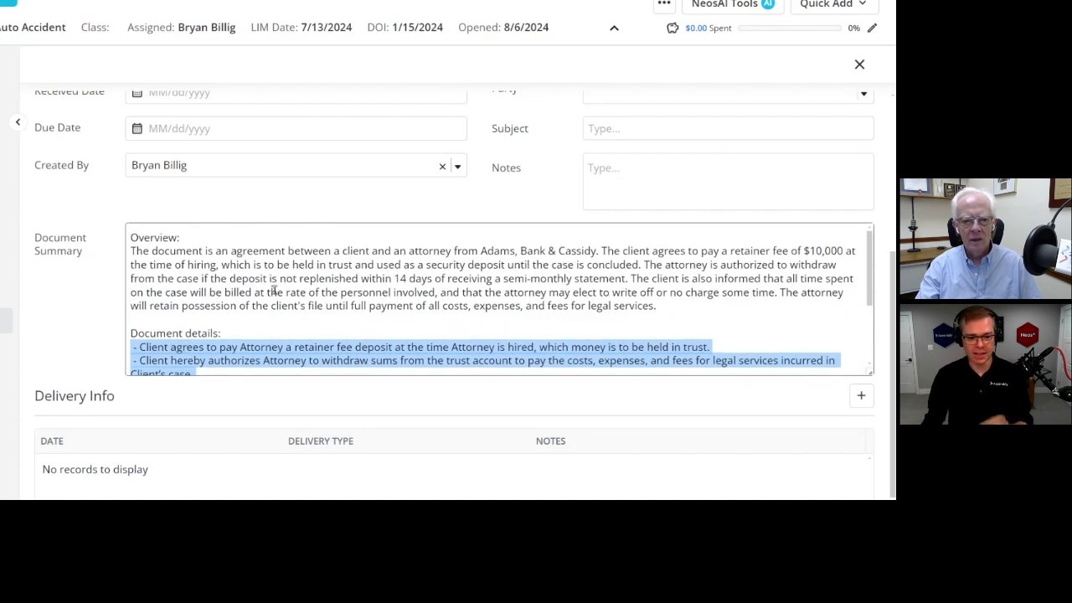
mouse_move(324, 280)
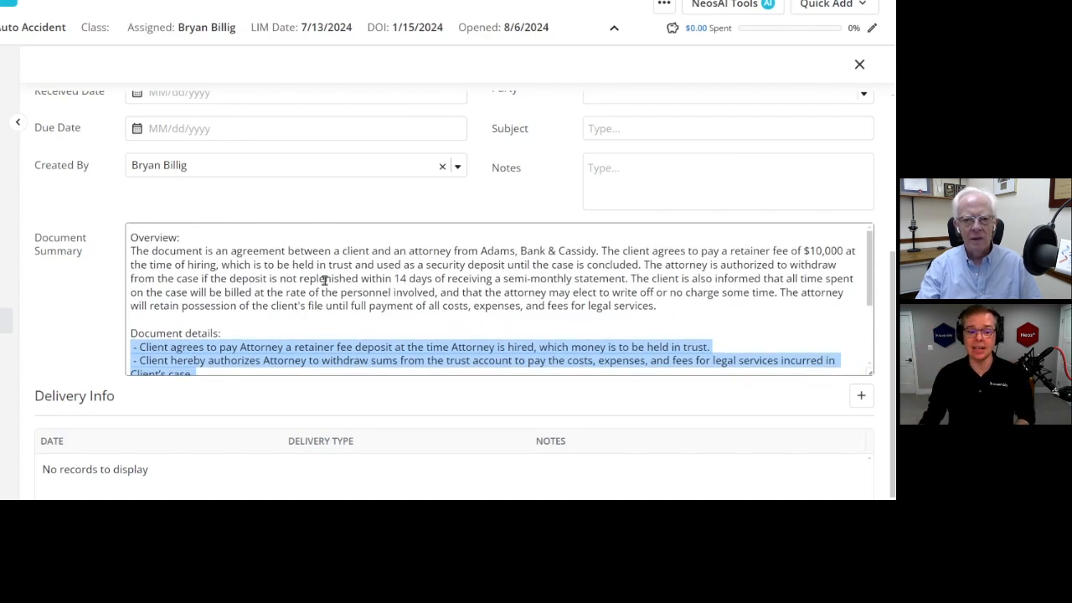
scroll(down, 3)
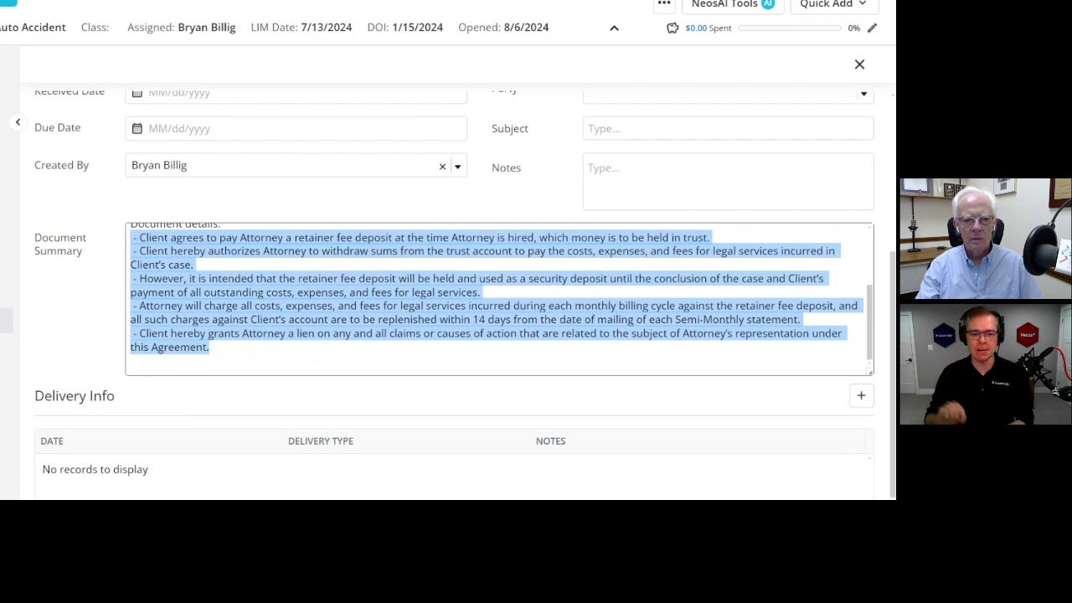
click(250, 346)
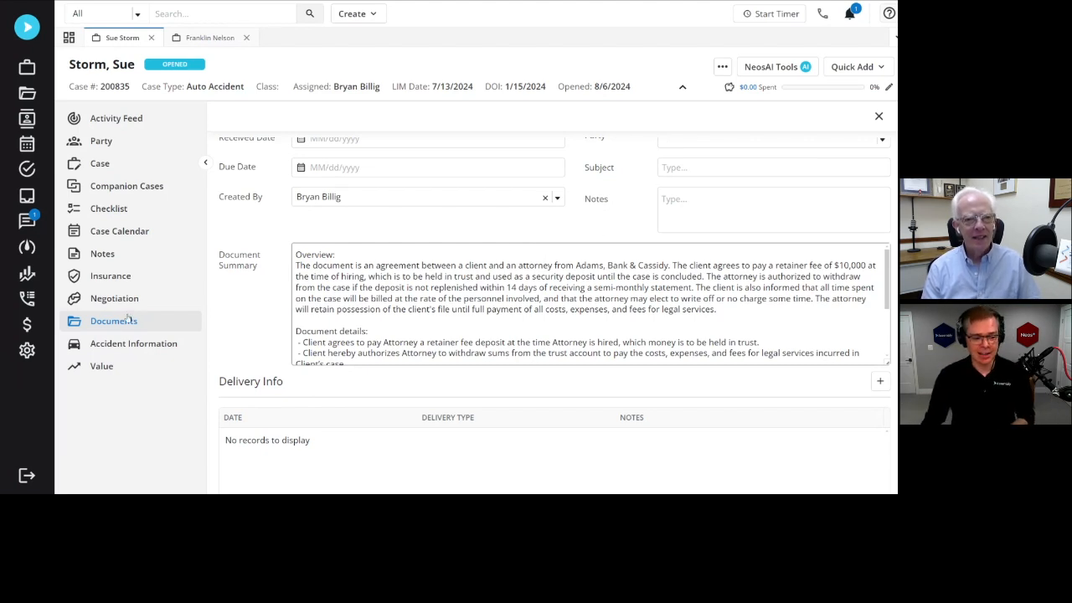
click(878, 115)
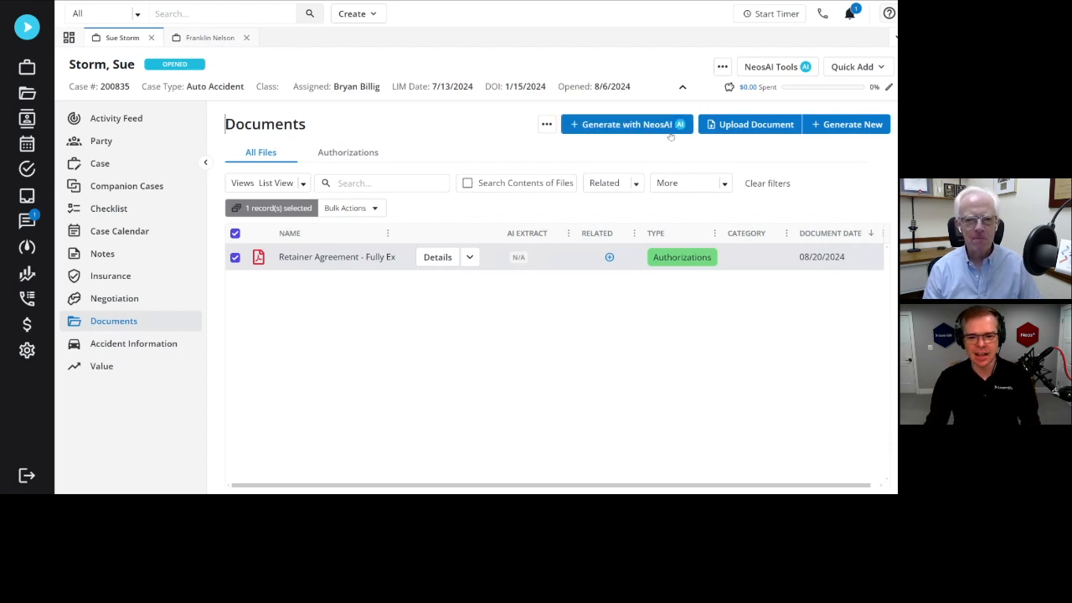
mouse_move(627, 124)
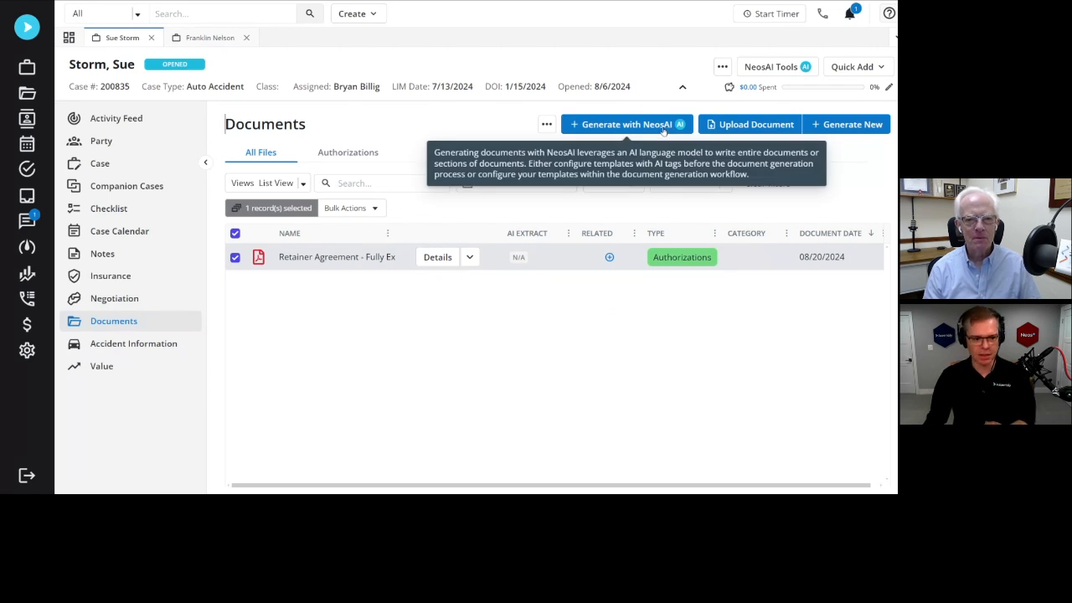
mouse_move(216, 369)
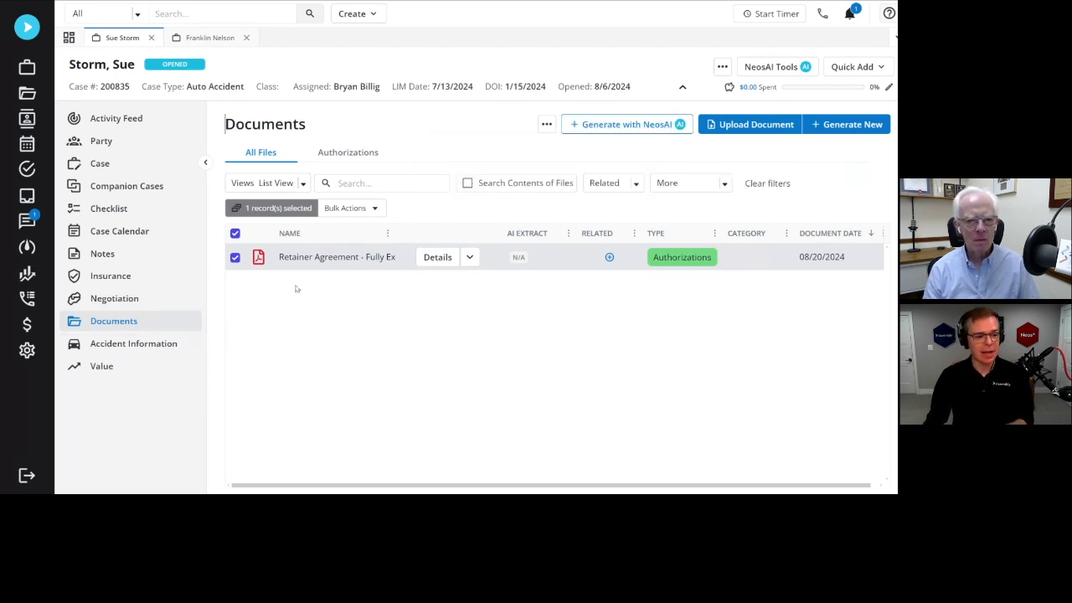
click(208, 36)
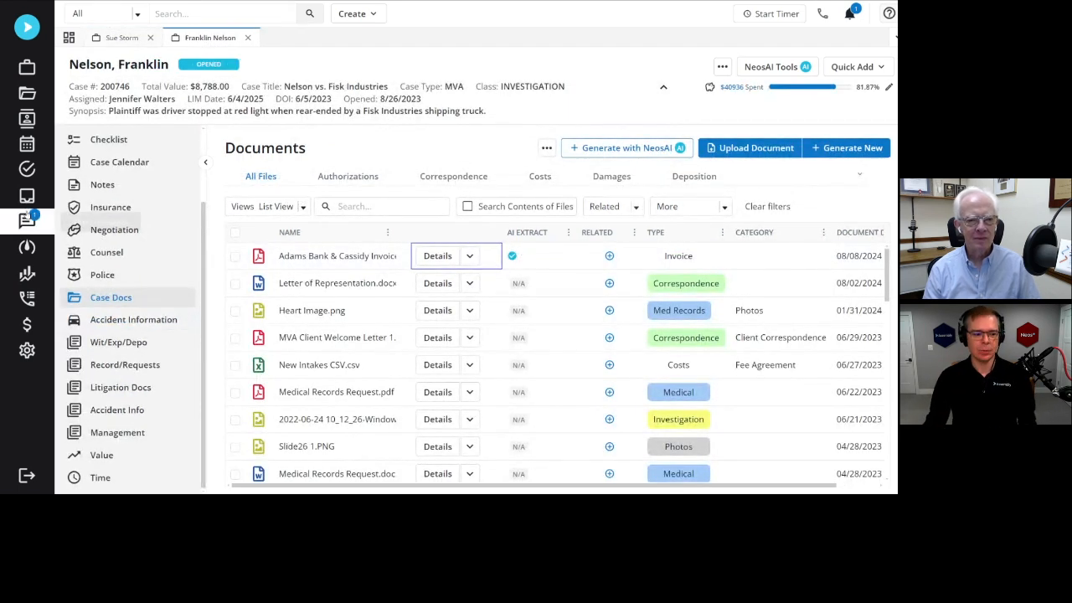
click(101, 454)
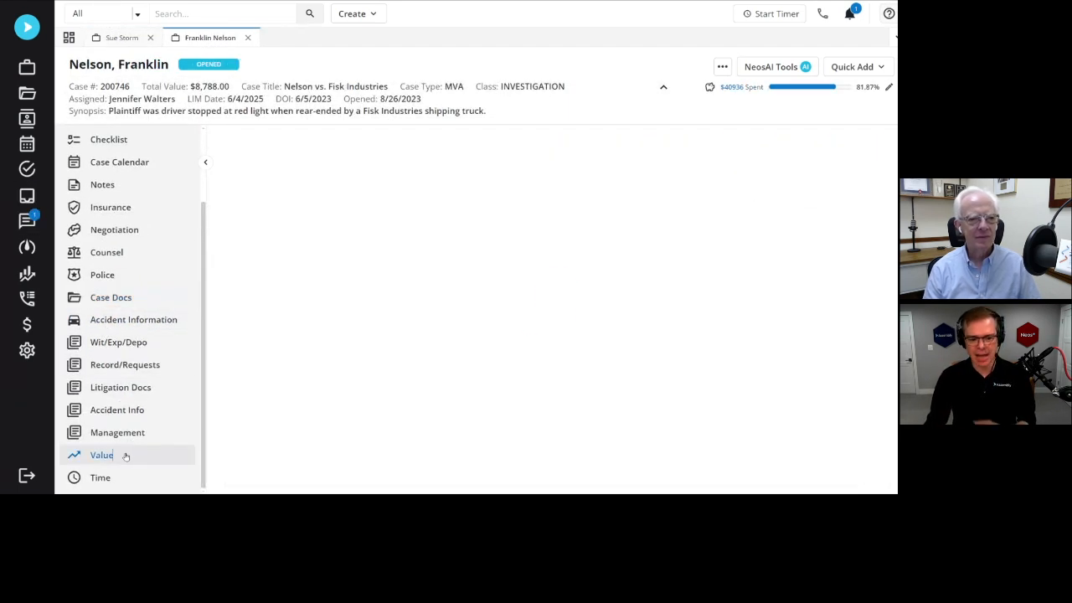
click(101, 455)
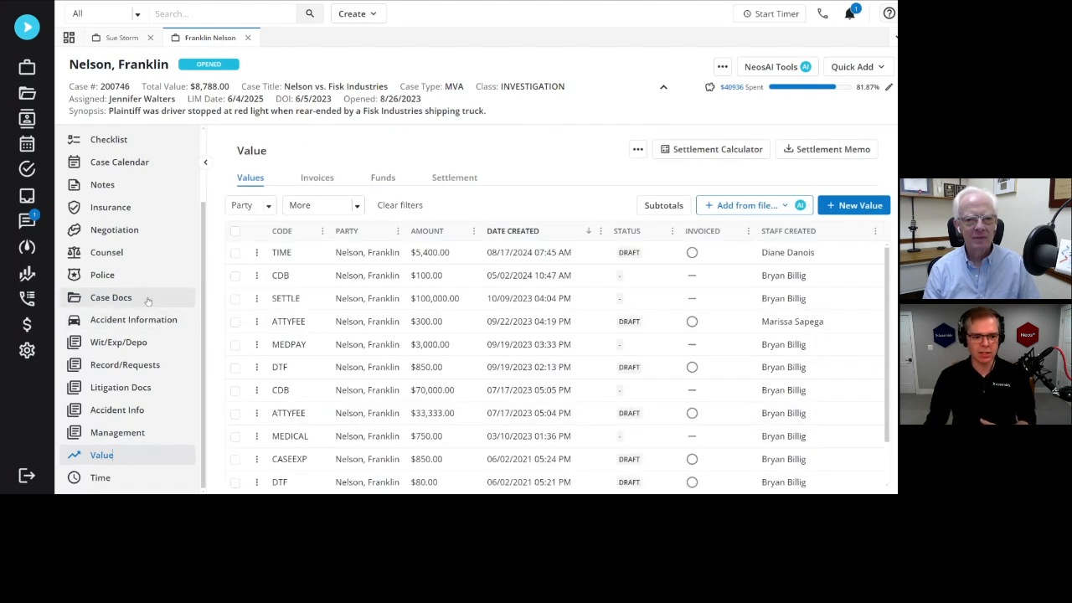
click(111, 297)
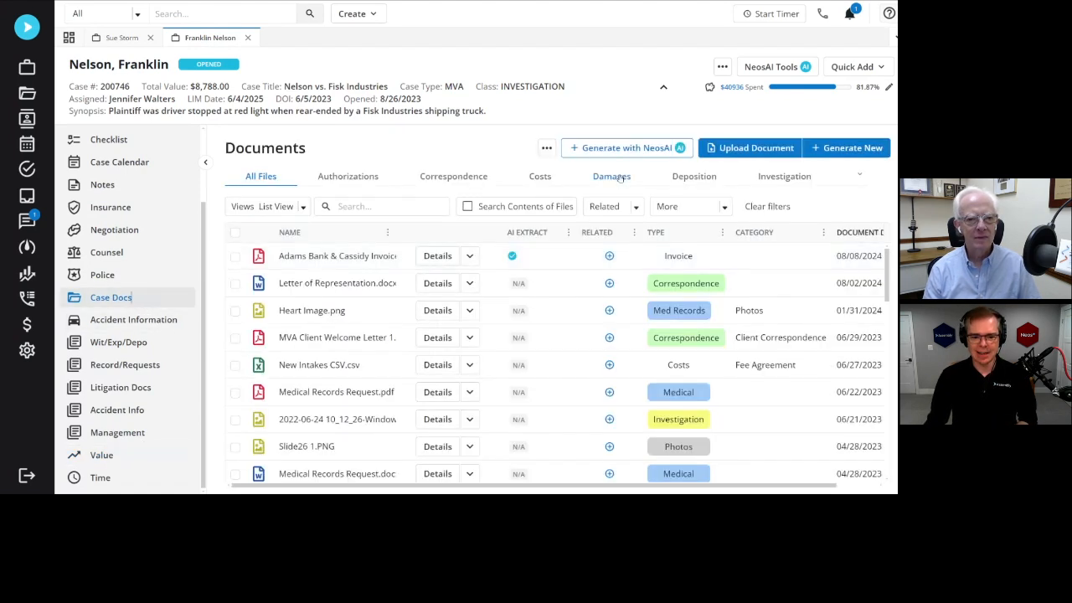
Start a NeosAI document from the AI Demand Letter template and reach content review.
click(624, 147)
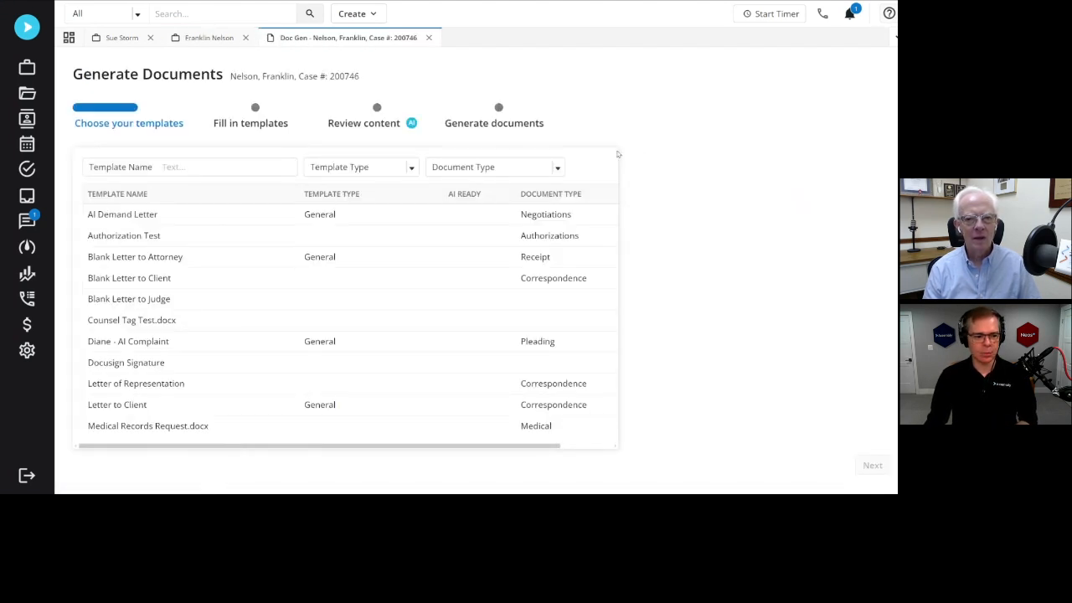
click(122, 214)
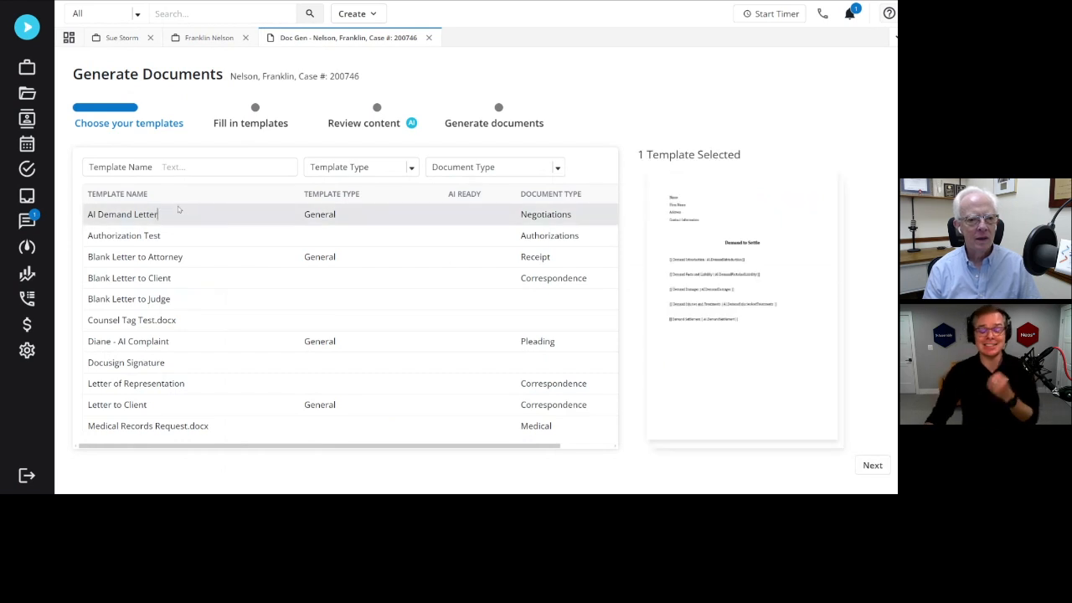
click(872, 465)
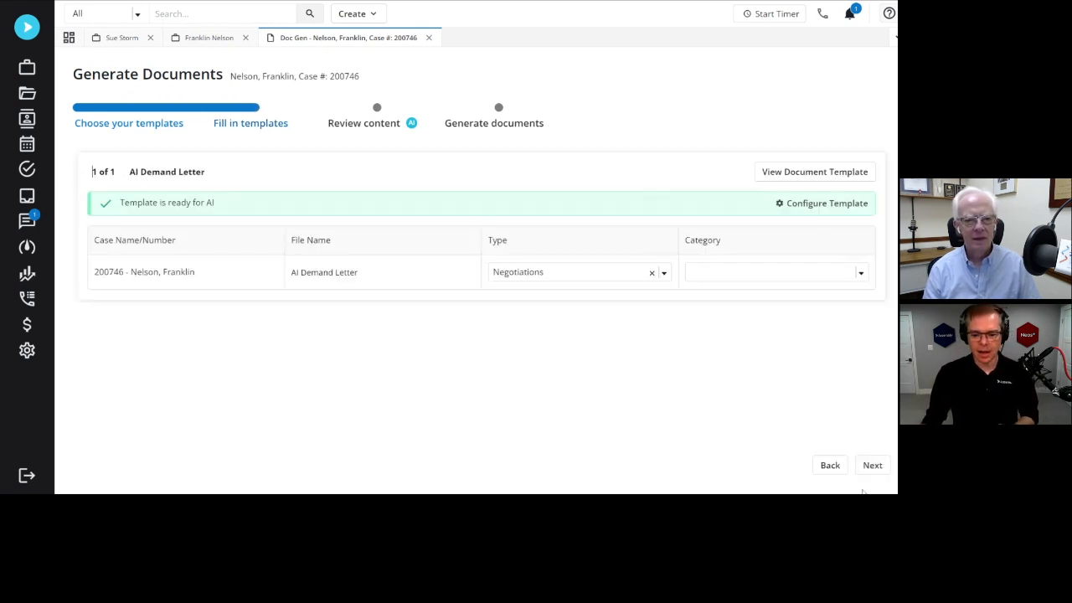
click(871, 464)
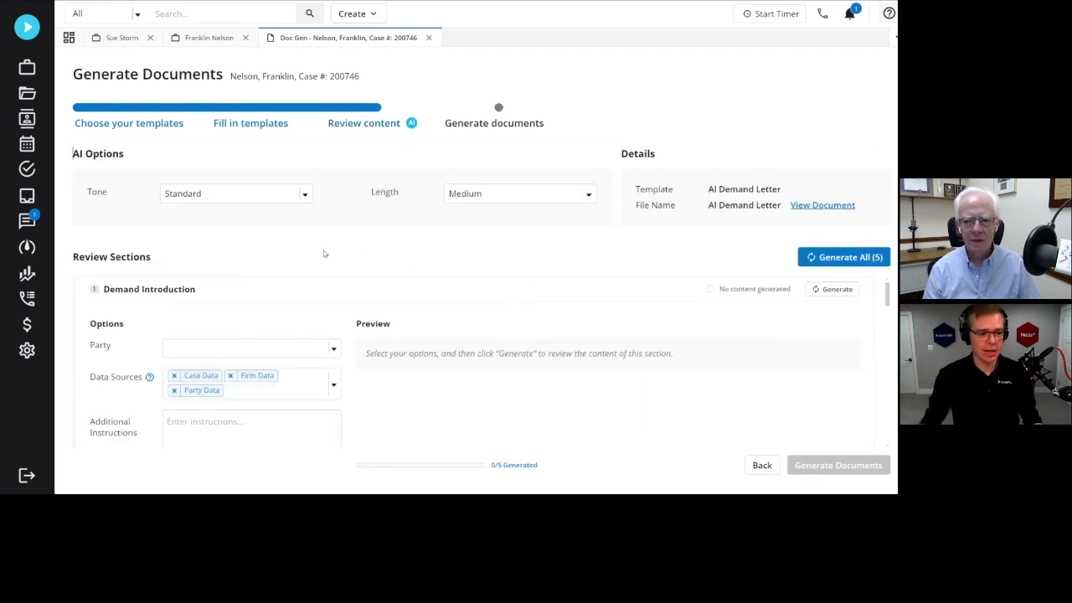
mouse_move(306, 231)
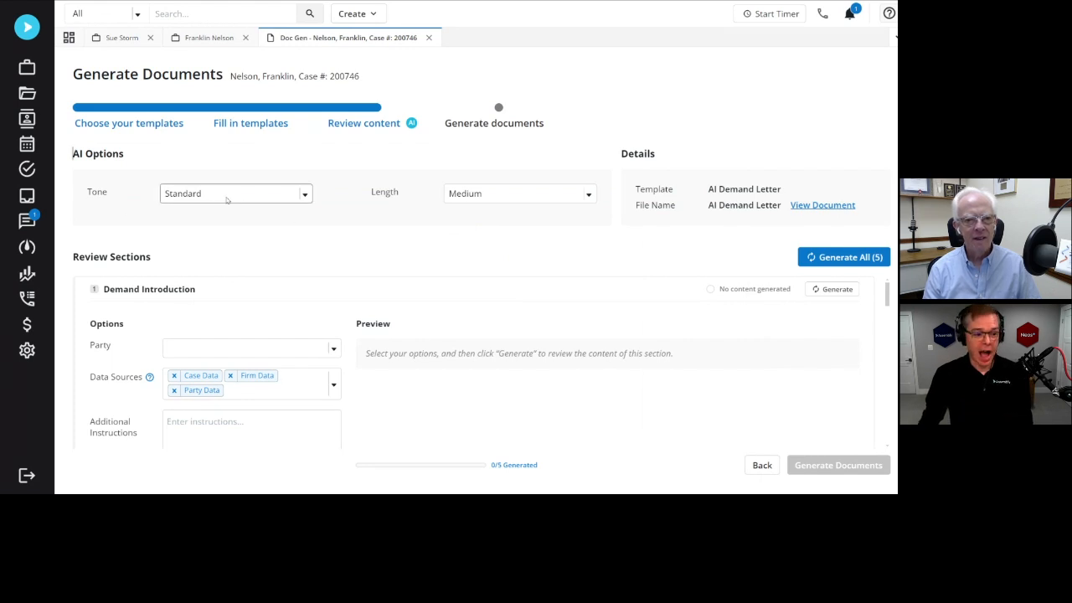
Set the demand letter's tone to Demanding and its length to Short.
click(236, 193)
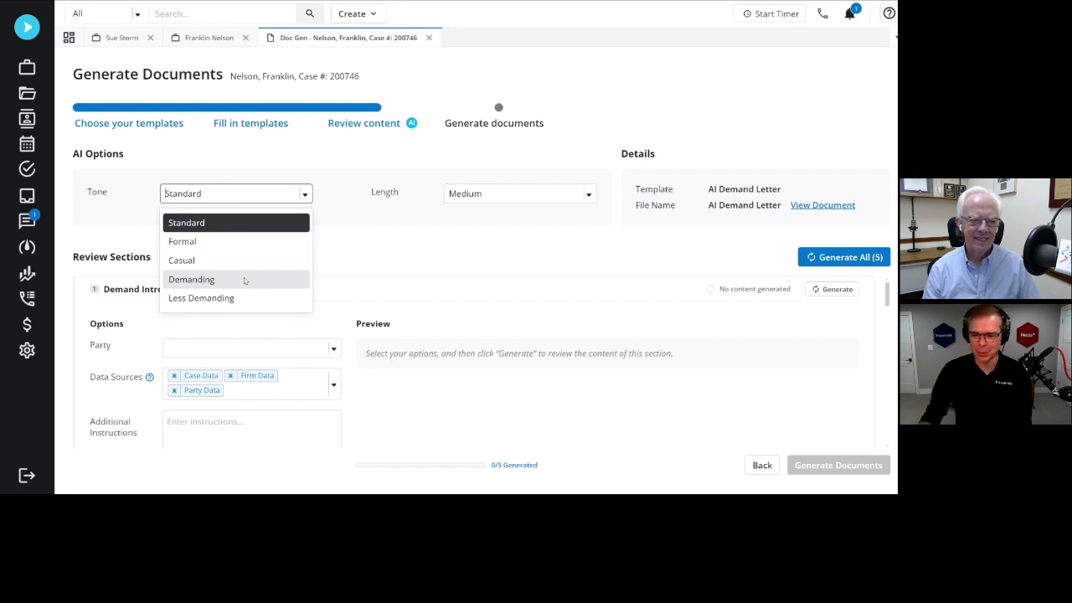
click(191, 279)
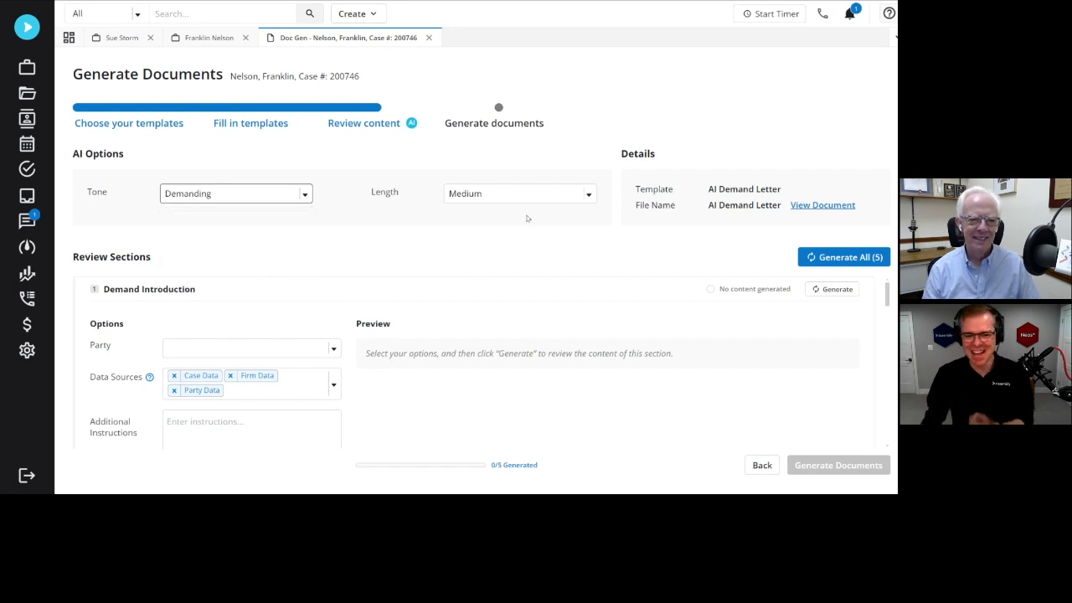
click(519, 194)
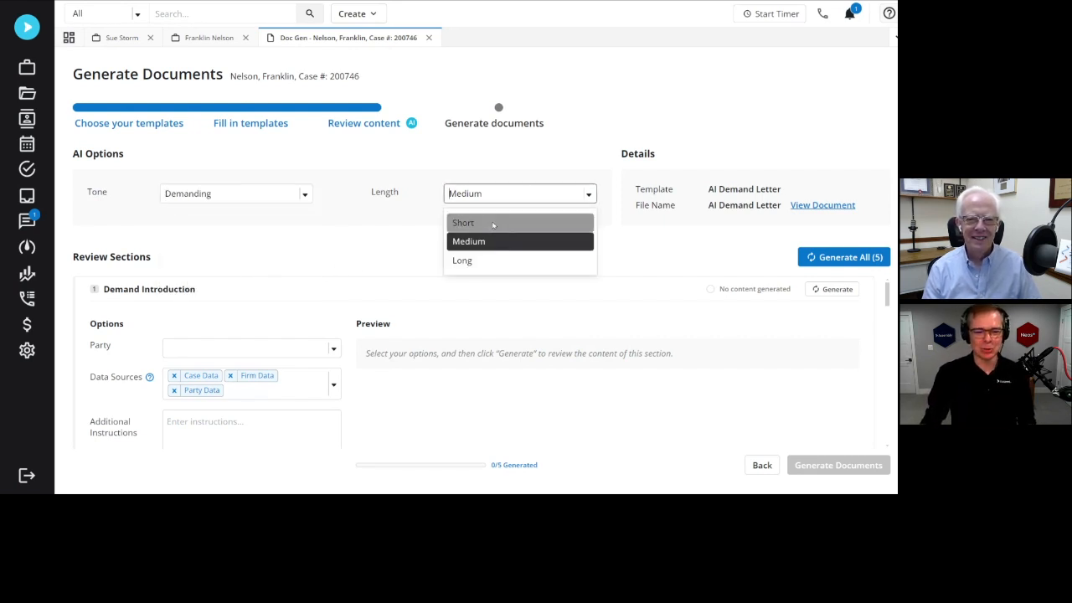
click(463, 222)
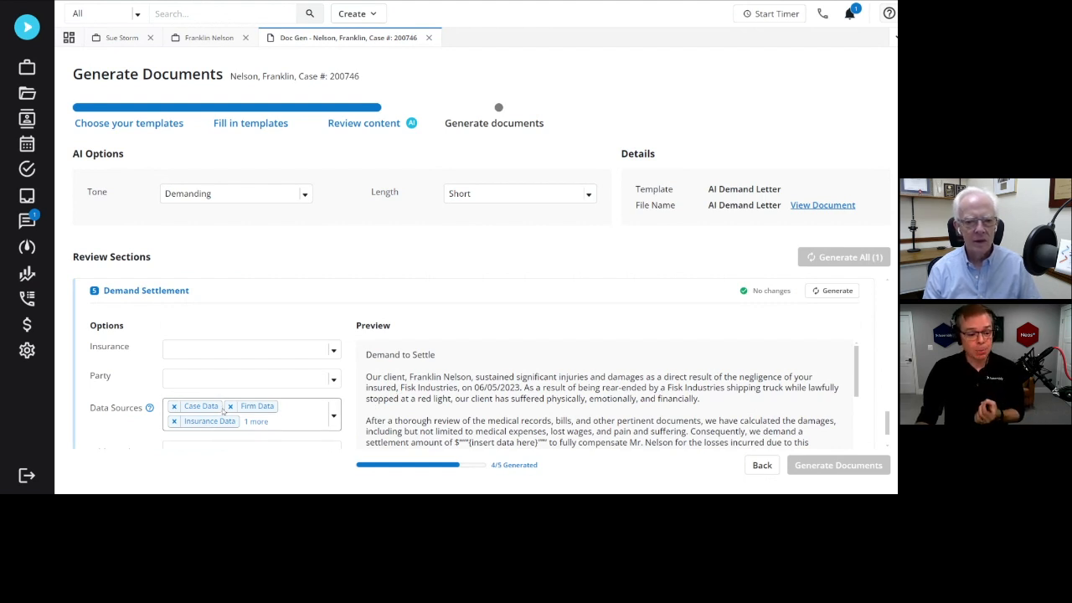
Generate AI content for all five demand letter sections until 5/5 are done.
click(834, 290)
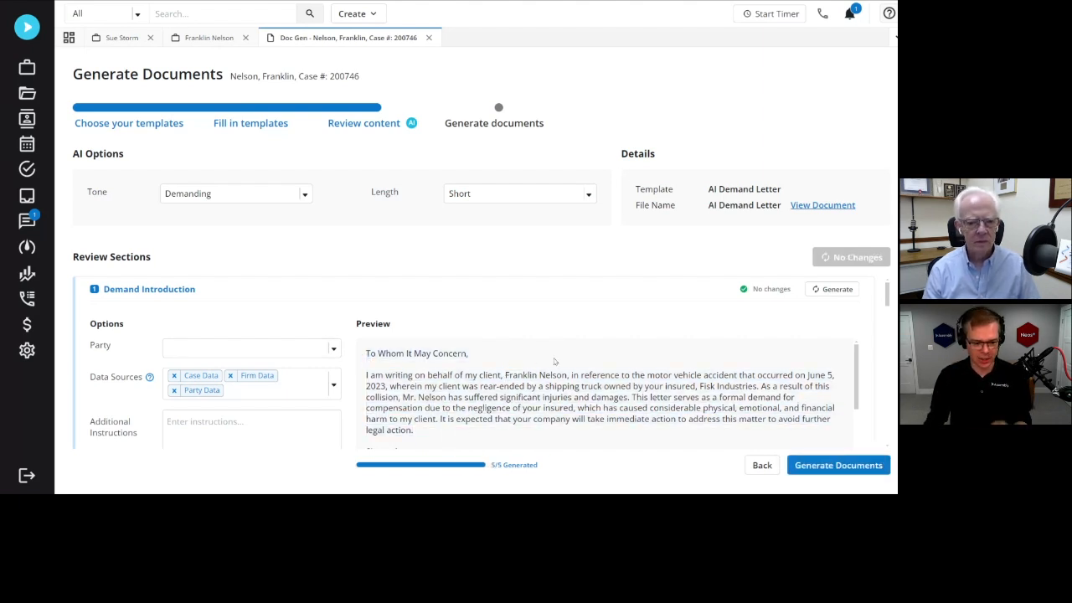
Add Blue Cross & Blue Shield of Maryland as insurer for Demand Injuries and Treatments.
scroll(down, 3)
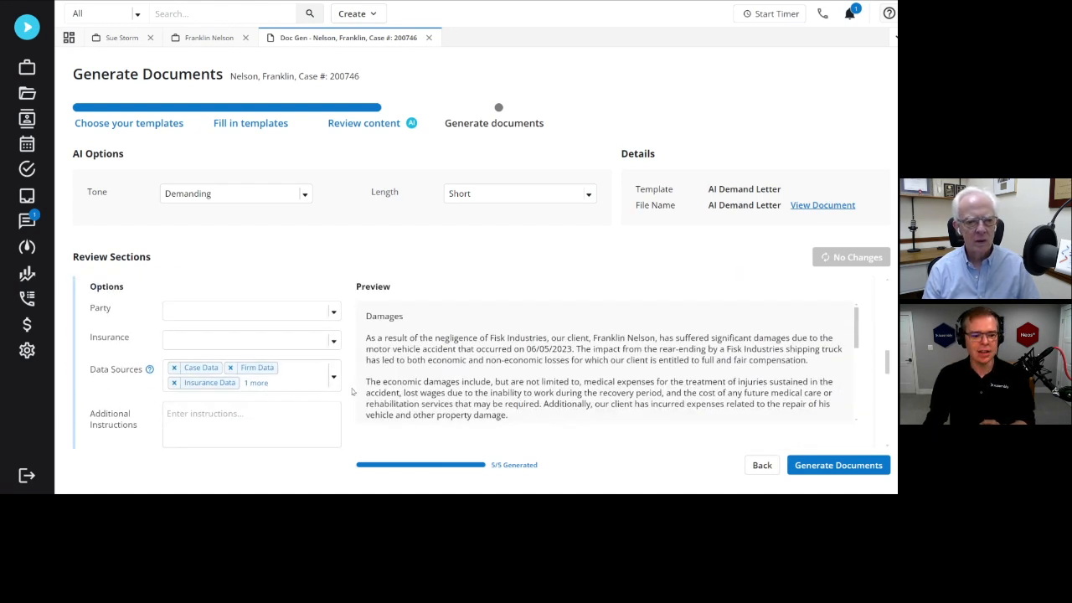
scroll(down, 3)
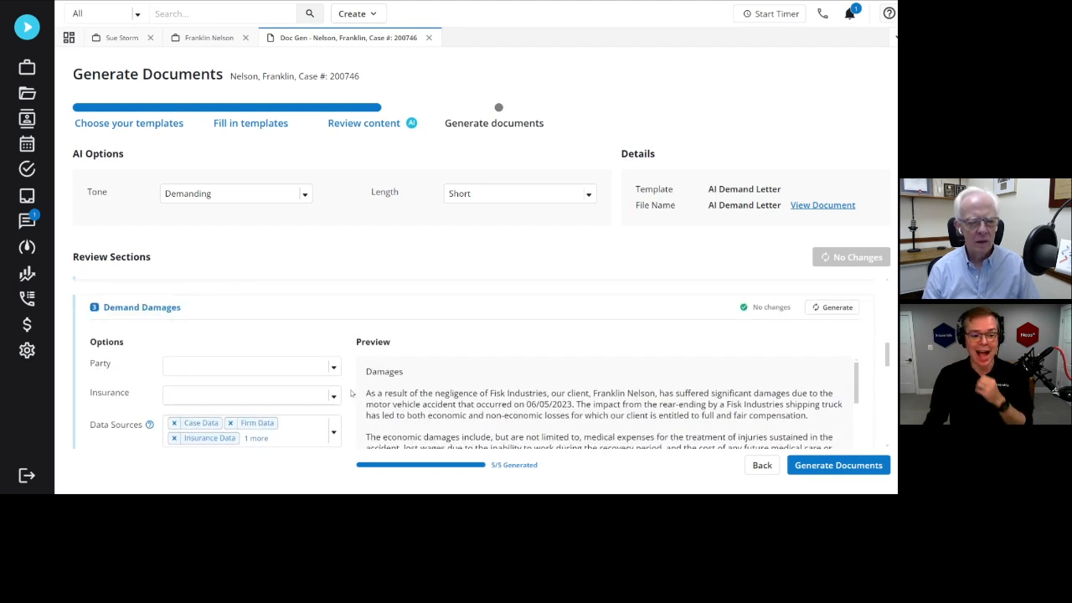
scroll(down, 3)
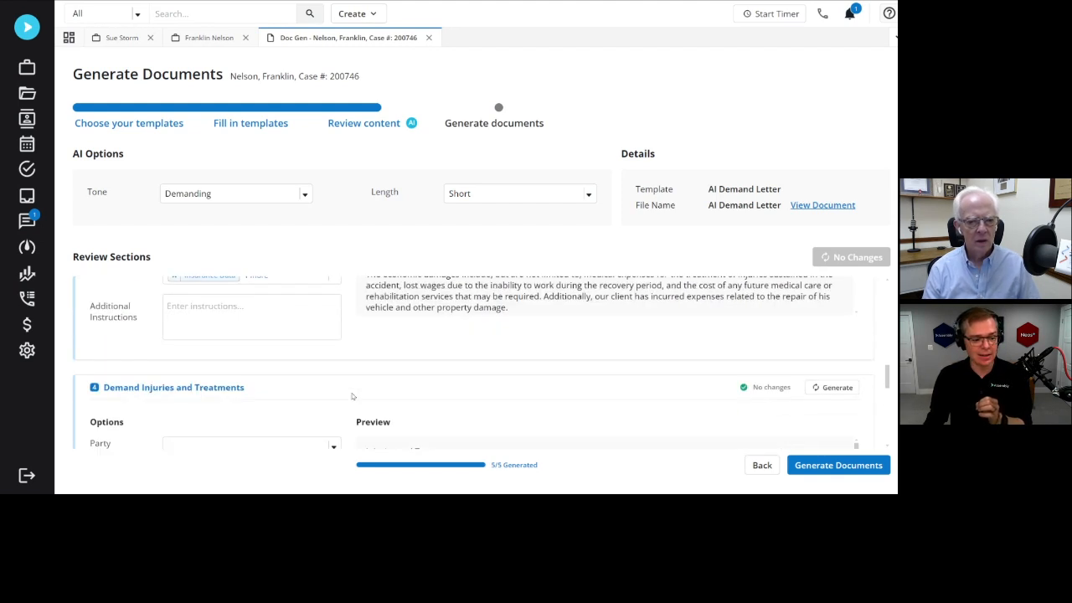
scroll(down, 3)
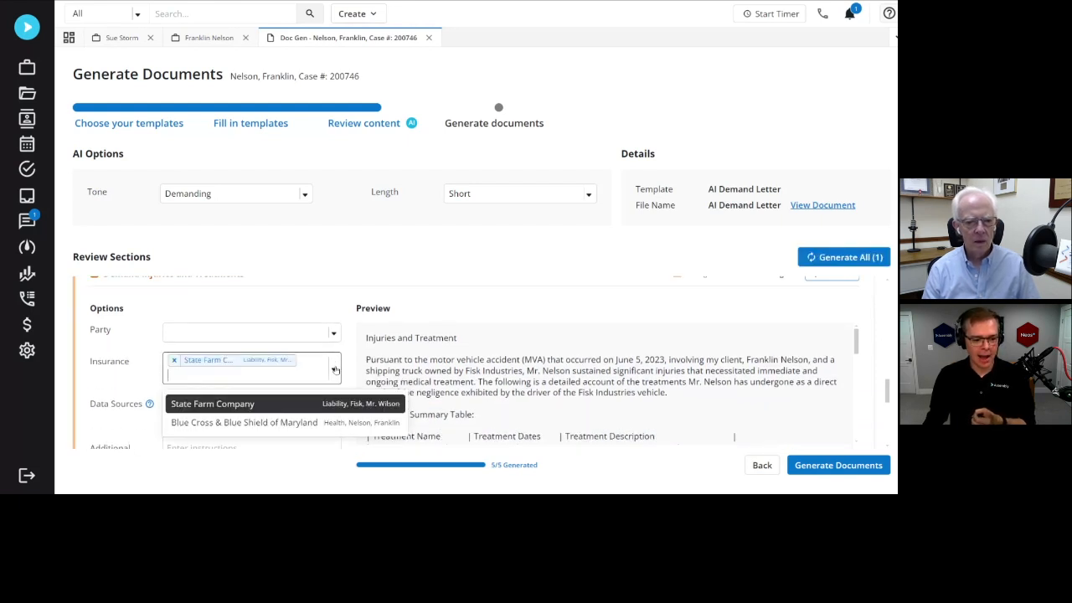
click(243, 422)
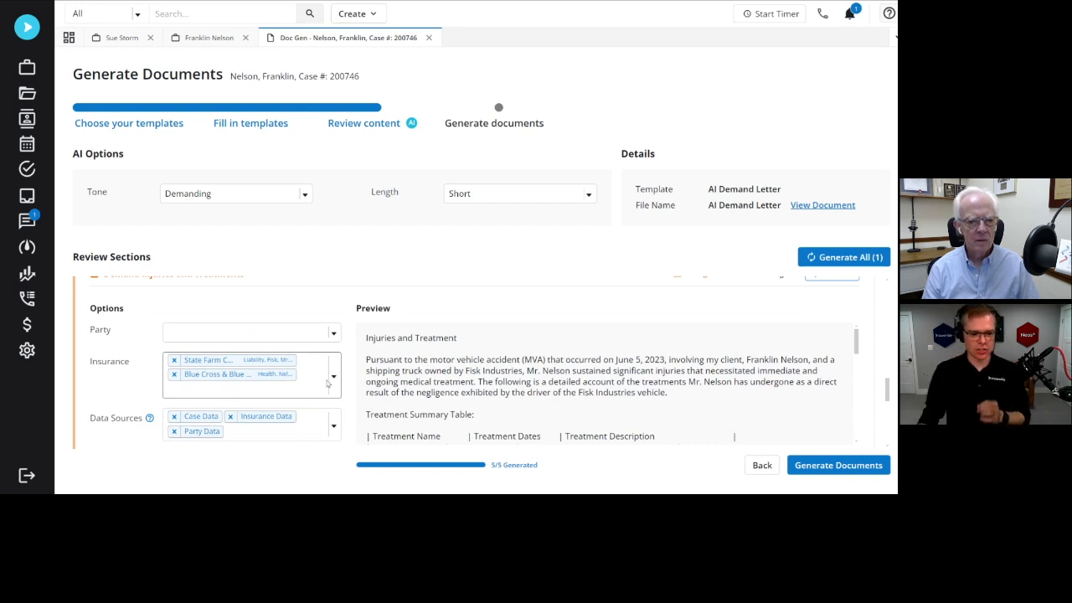
scroll(down, 3)
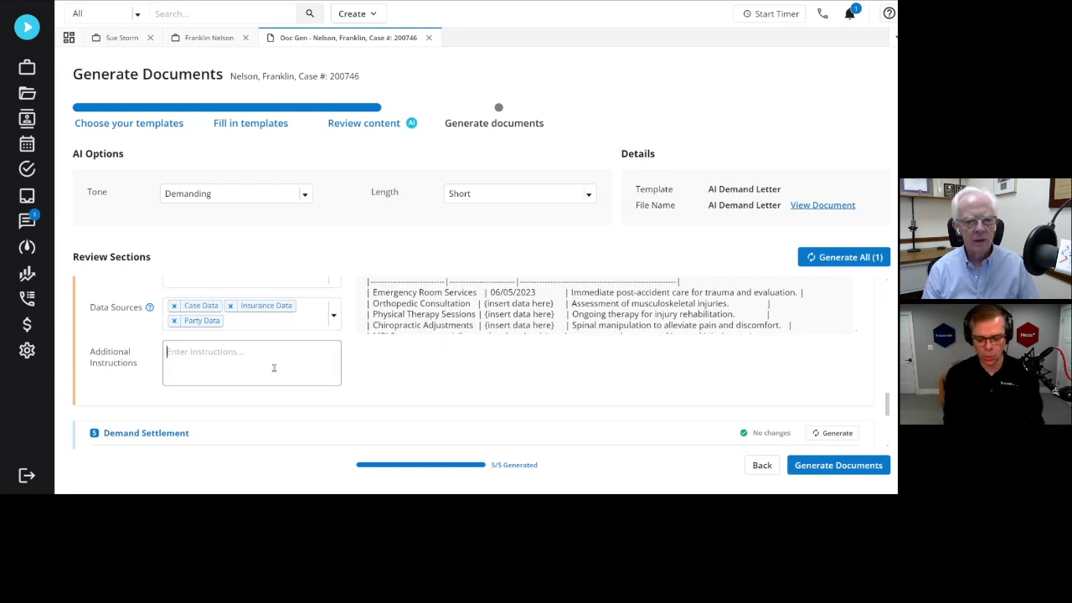
Instruct the AI to date physical therapy 6/5/2023 and regenerate the section.
text(Physical Thearpy Session took p)
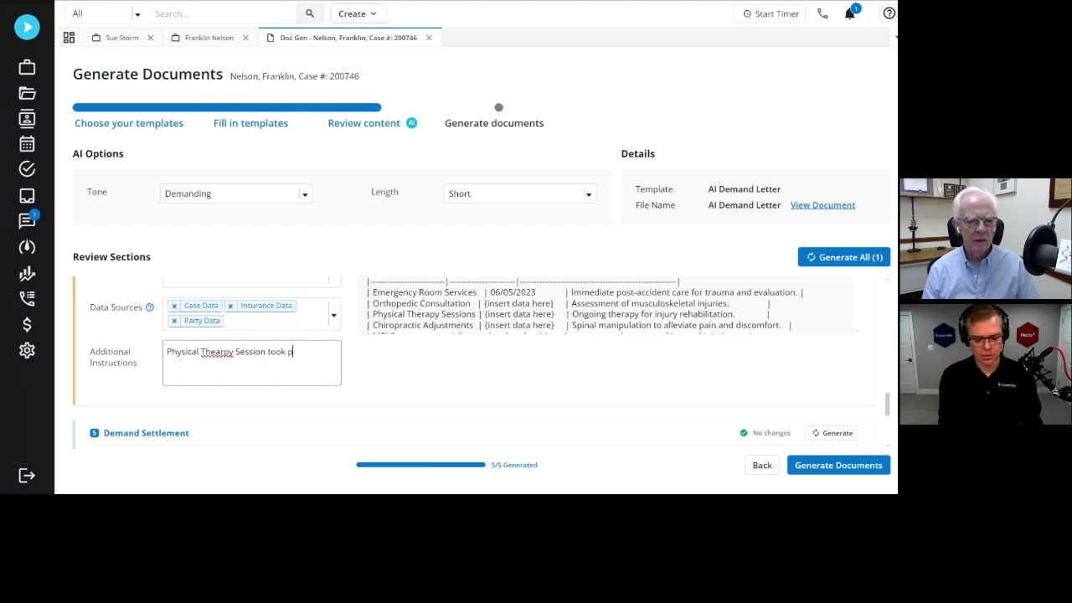
text(lace on)
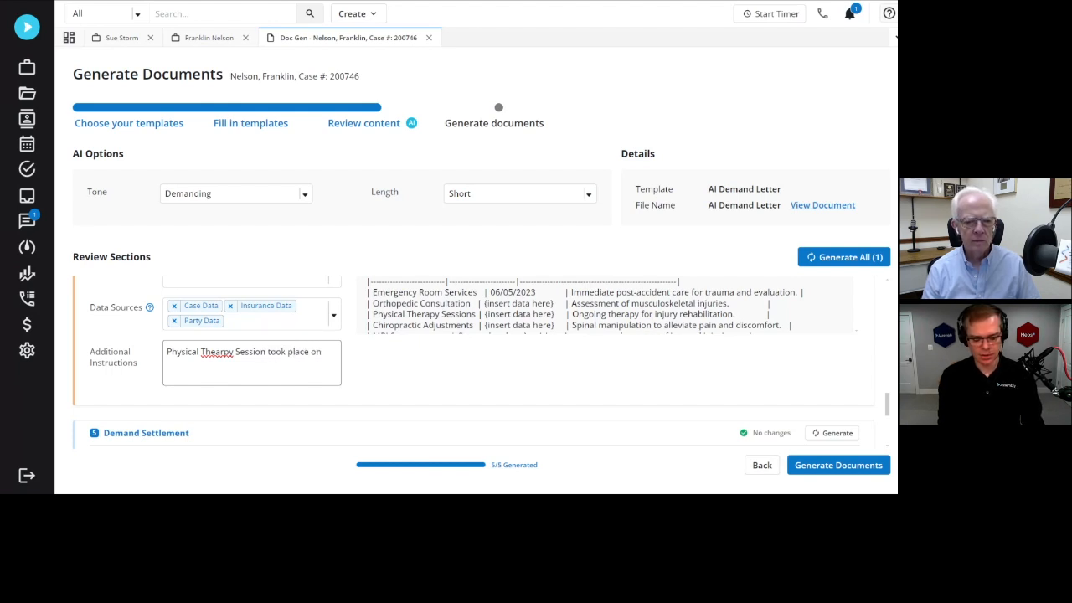
text(6/5/2023.)
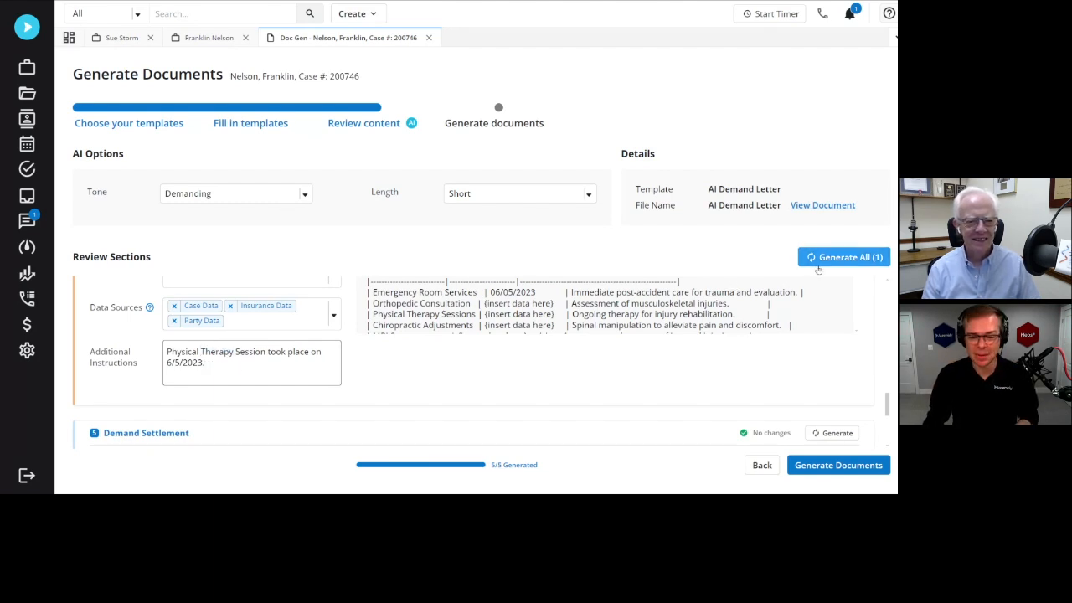
click(843, 257)
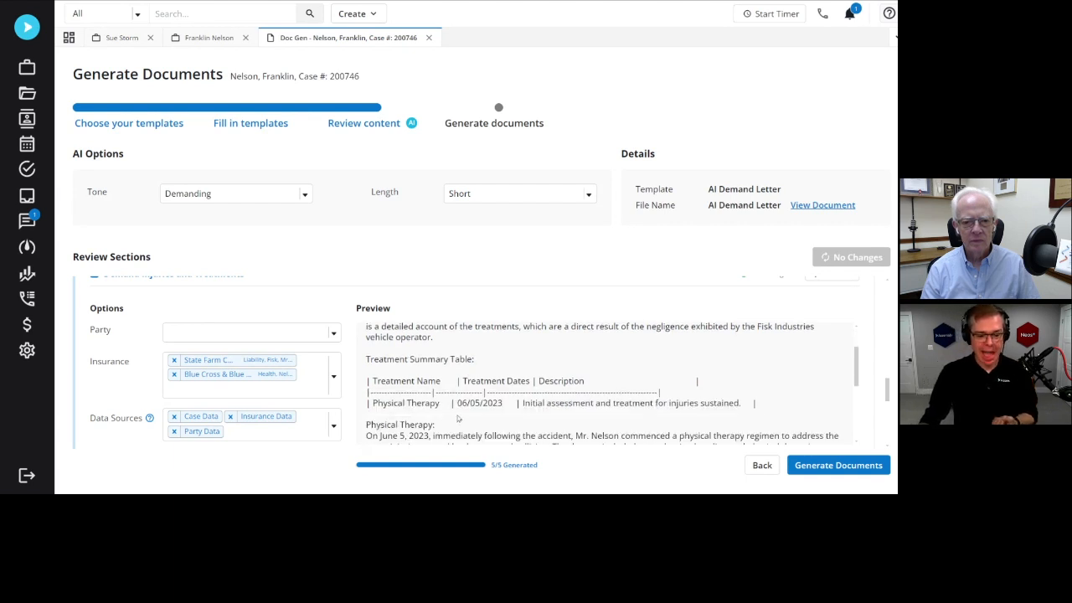
Review the remaining section previews and request generation of the final demand letter.
double_click(478, 402)
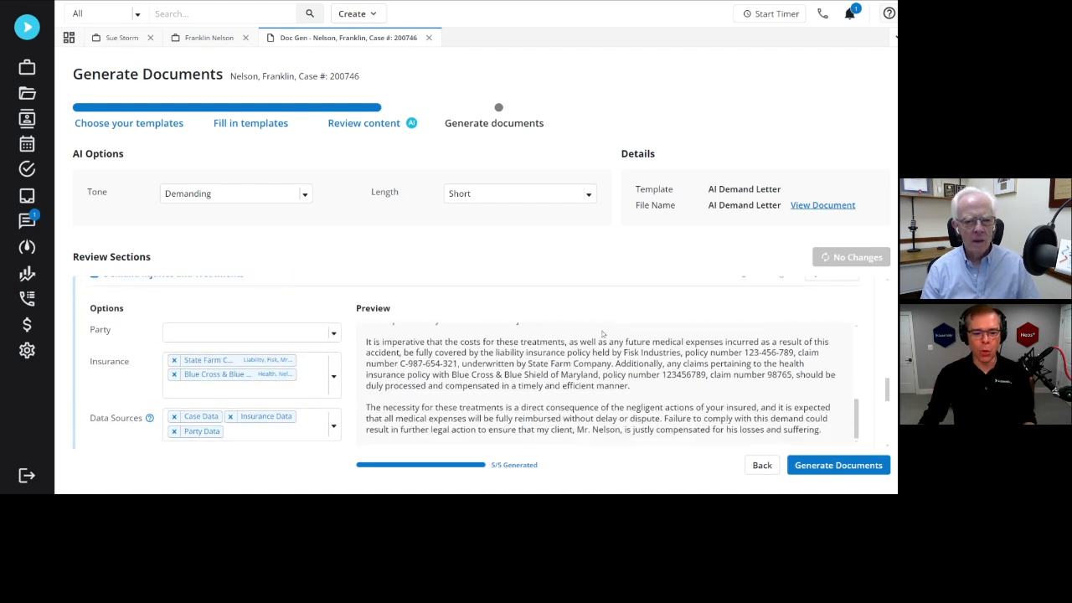
scroll(down, 3)
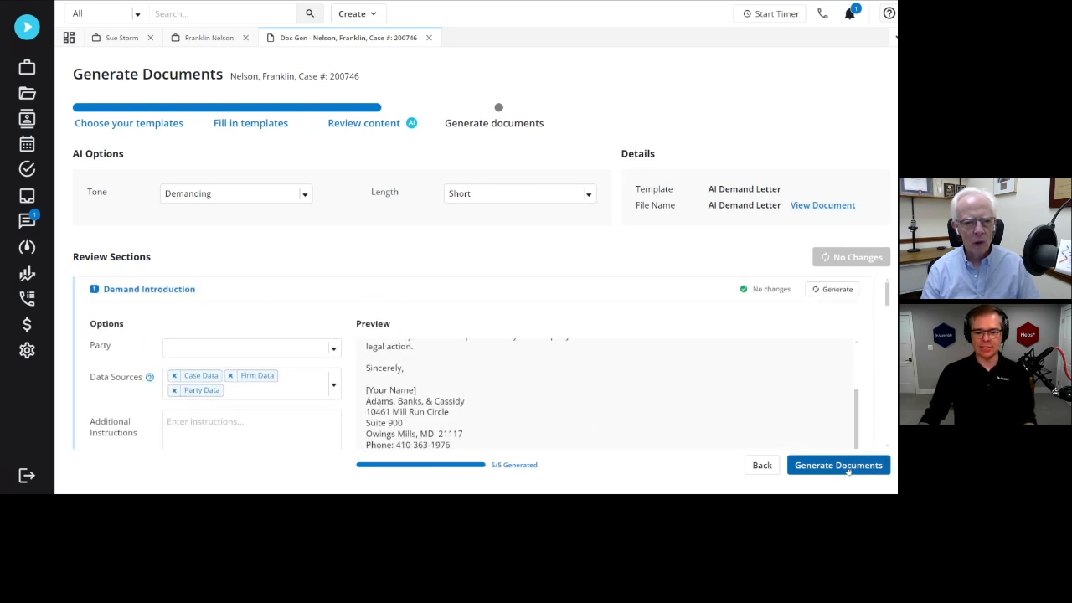
click(837, 464)
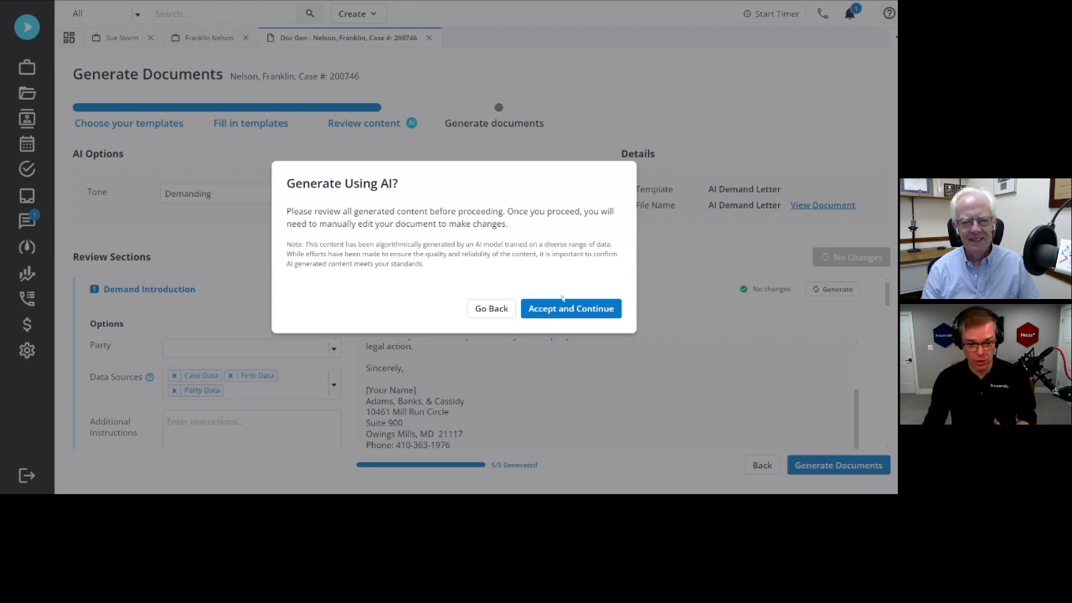
click(570, 308)
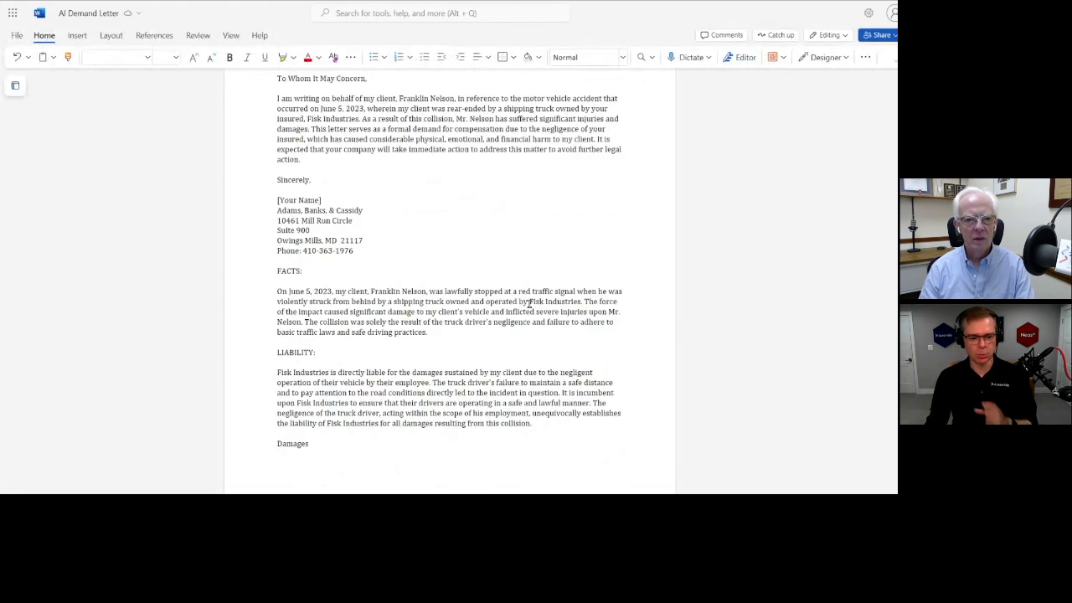
Scroll through the finished AI Demand Letter.docx in Word Online.
scroll(down, 3)
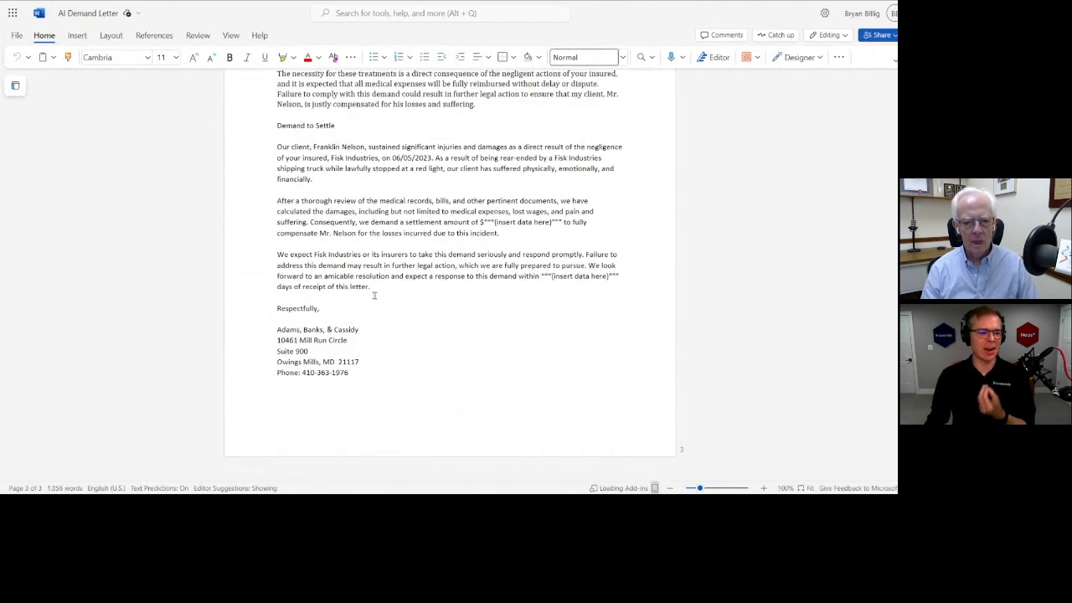
scroll(up, 3)
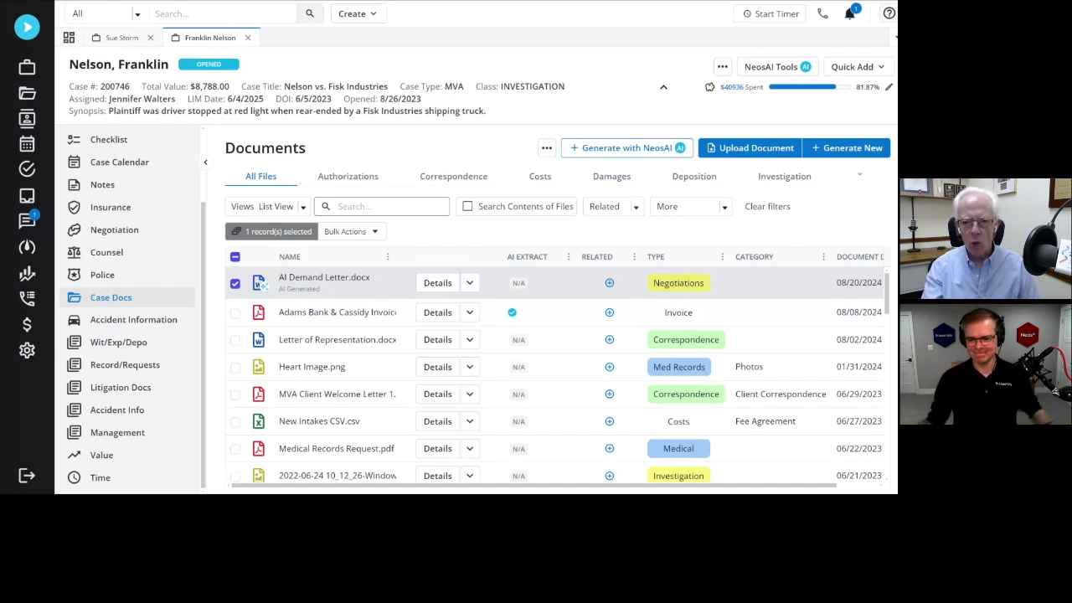
mouse_move(627, 148)
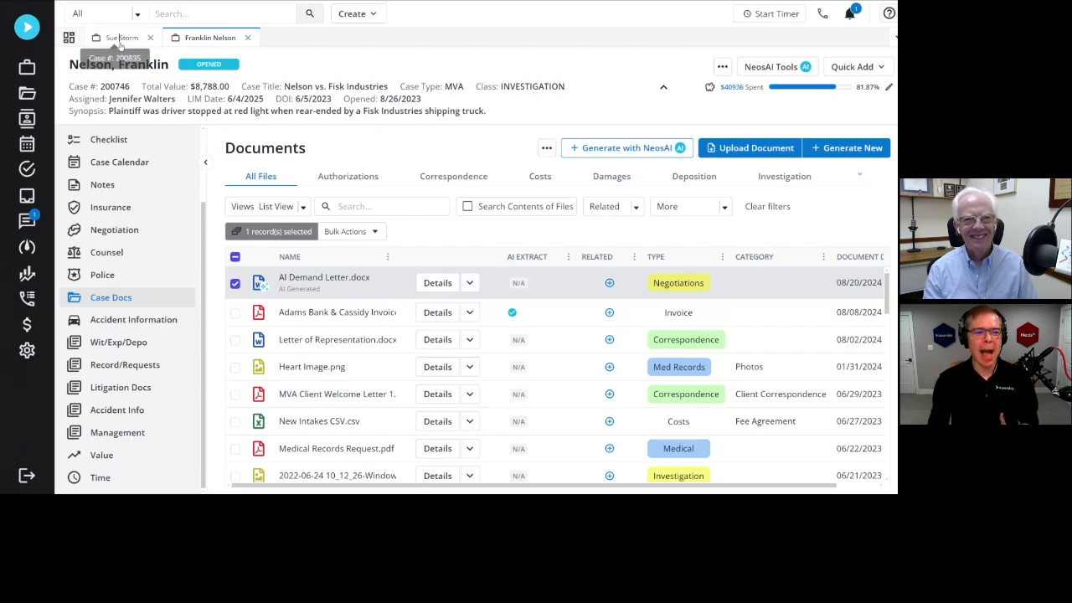
Return to Sue Storm's auto accident case 200835 and show its documents list.
click(117, 37)
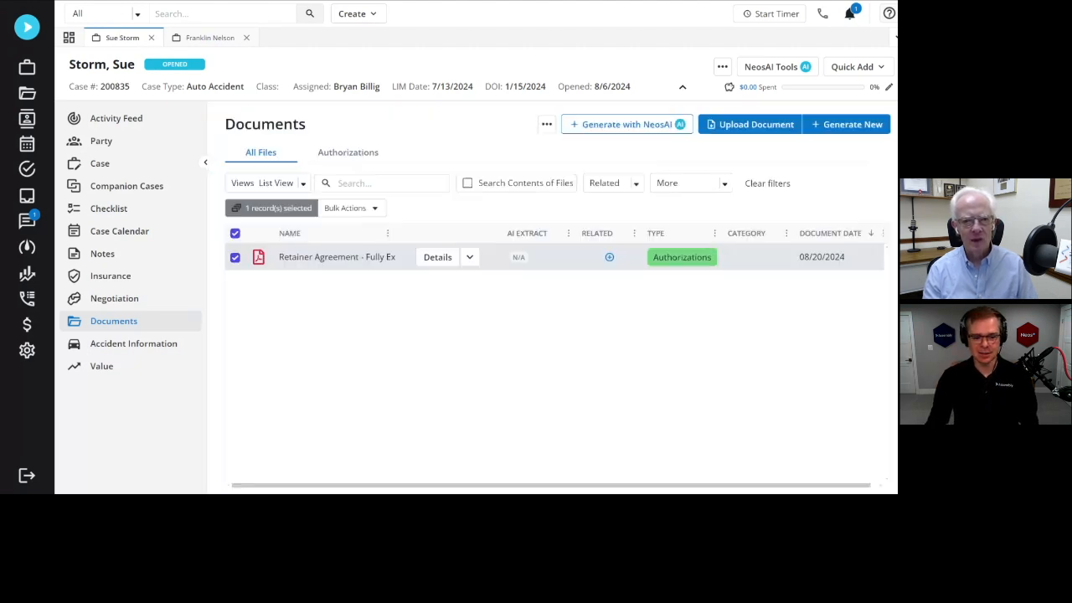
Upload the New York General Hospital invoice as an Invoice with NeosAI analysis on.
click(748, 124)
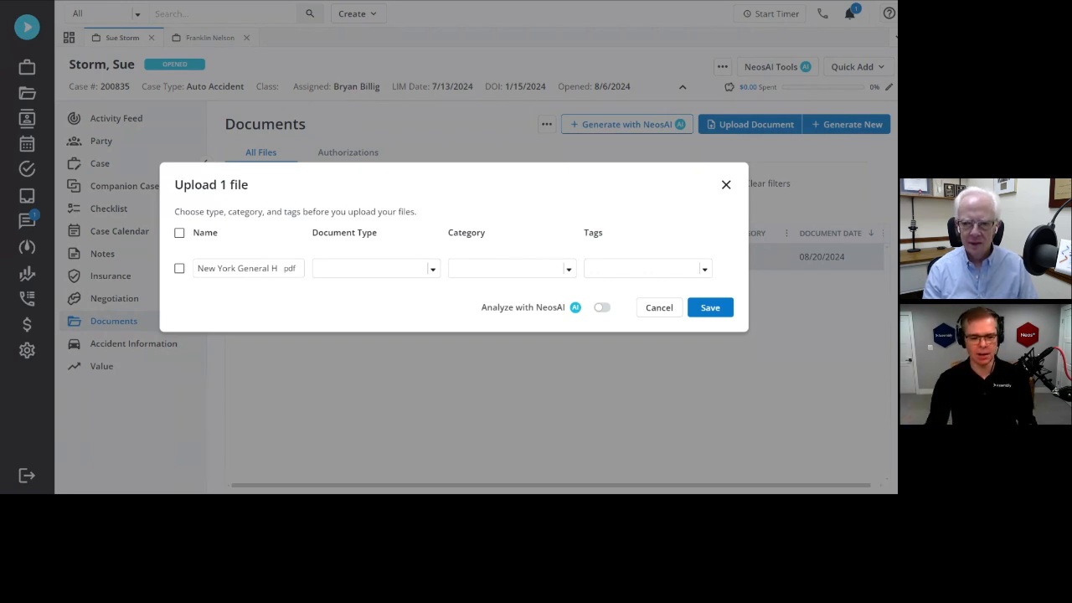
click(374, 268)
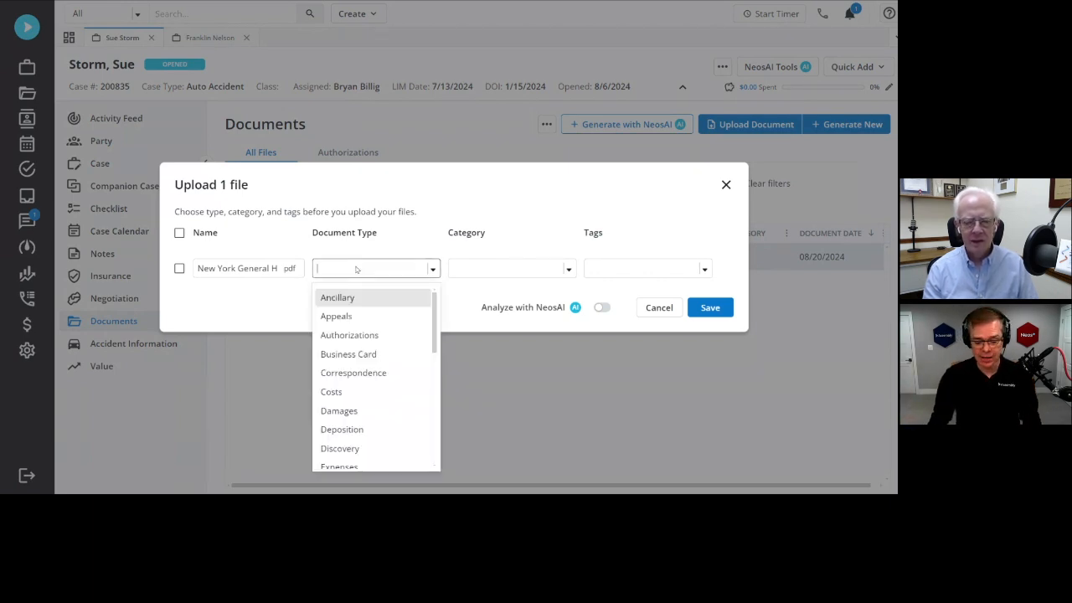
text(invoi)
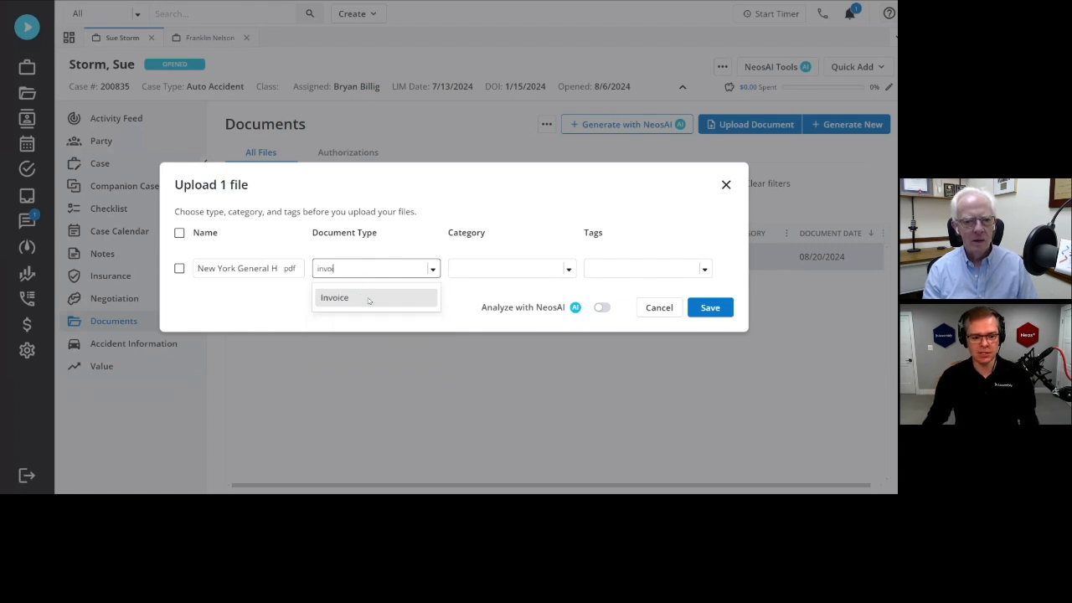
click(335, 297)
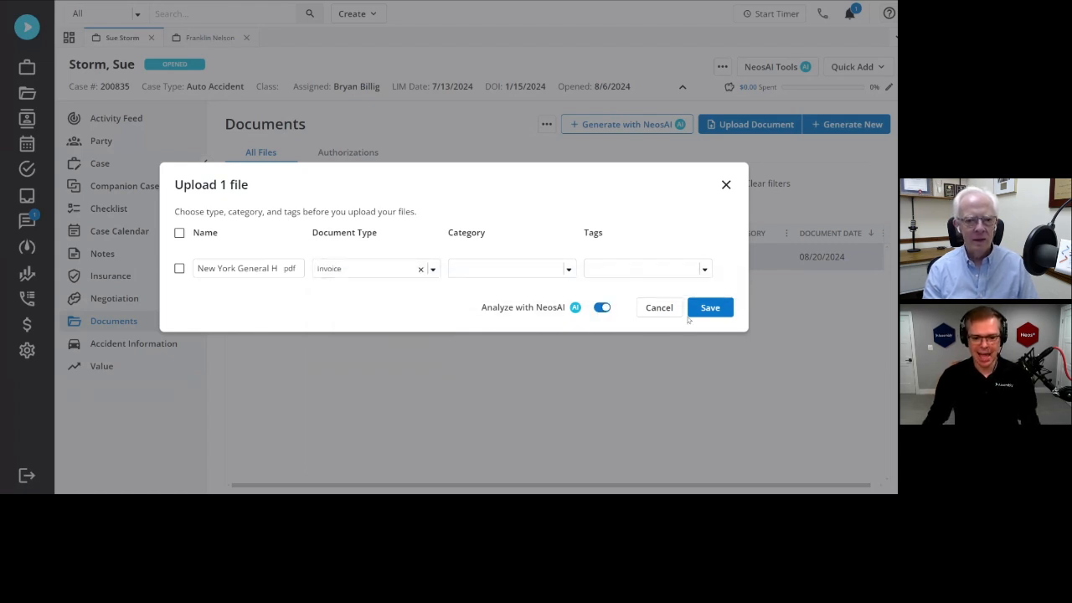
click(709, 308)
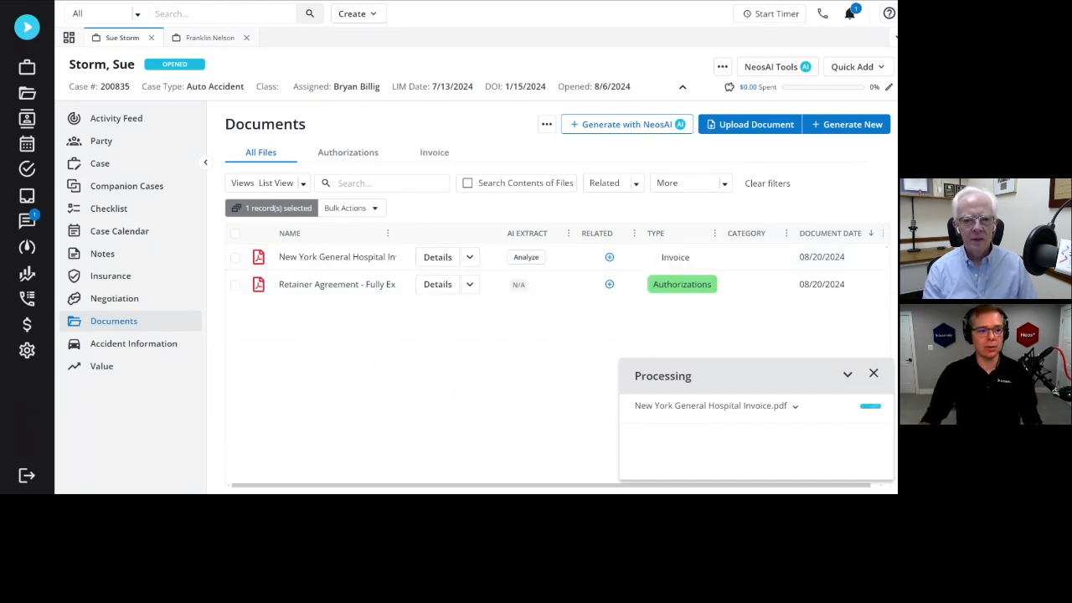
click(336, 256)
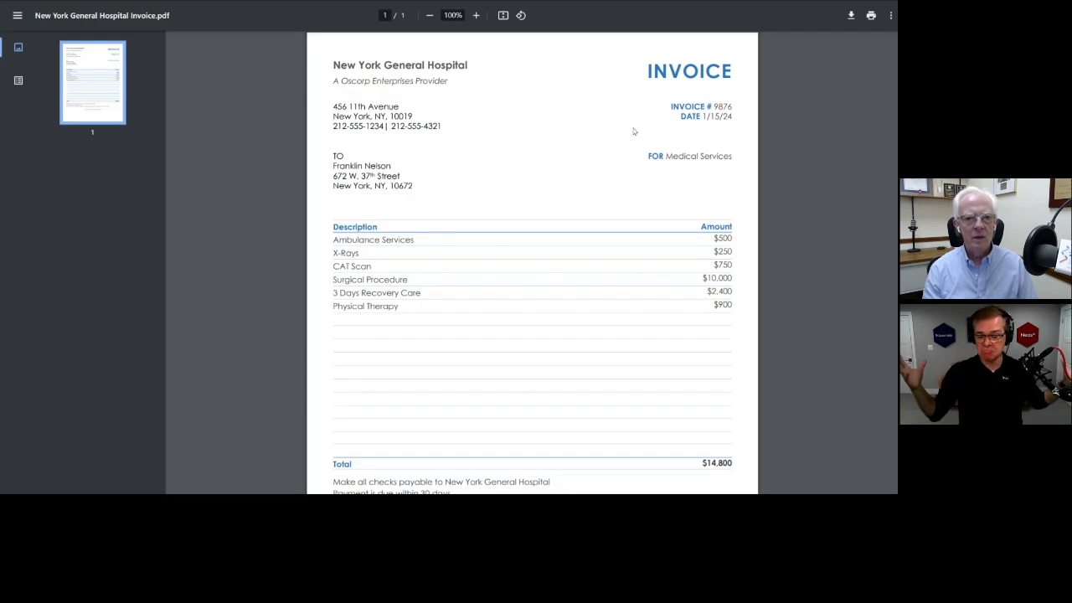
mouse_move(608, 150)
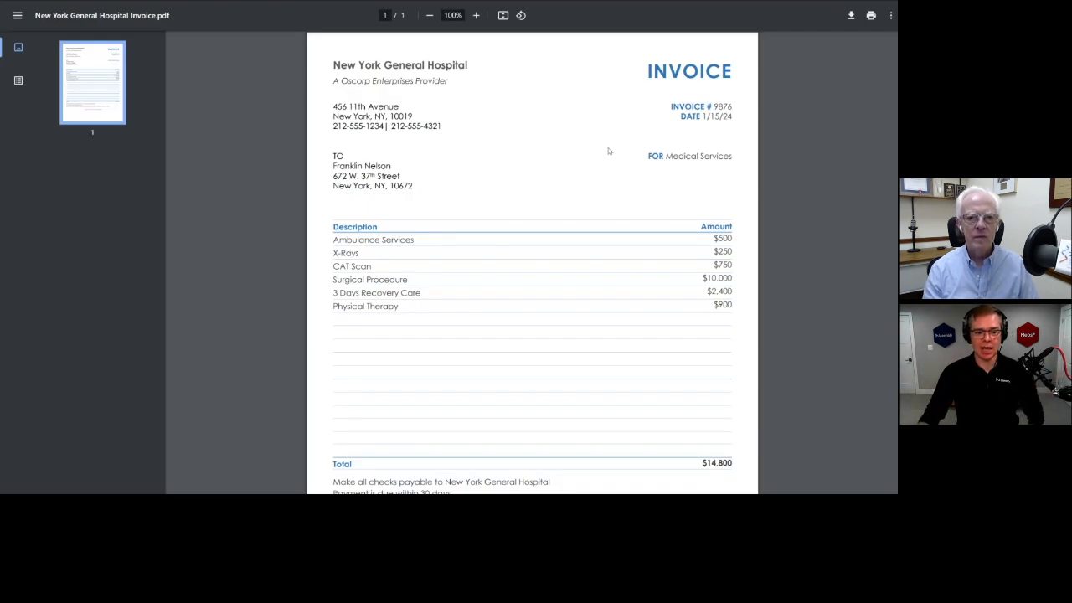
mouse_move(459, 135)
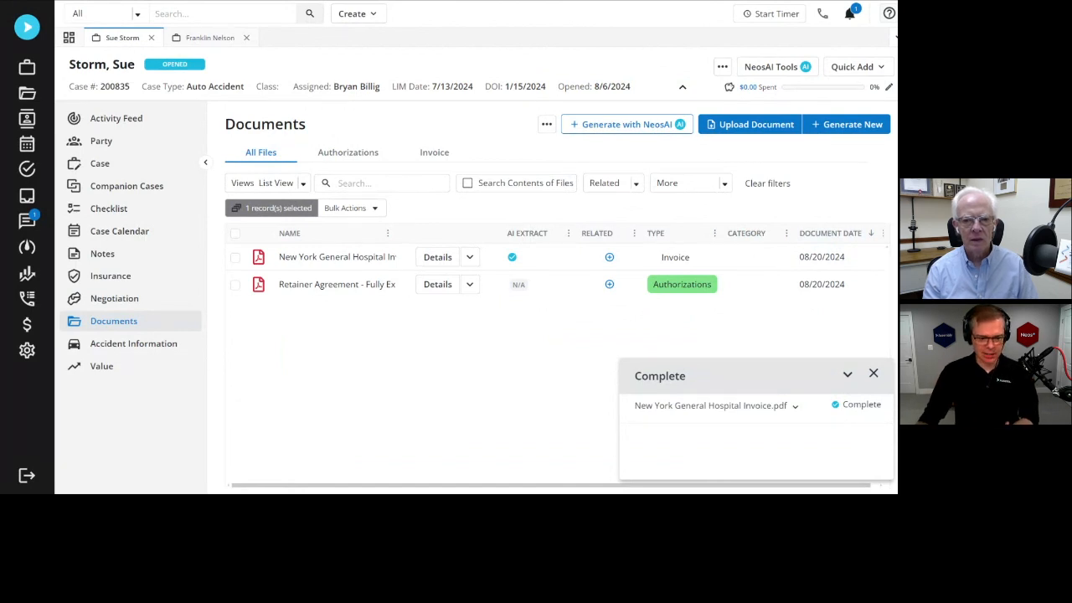
Review the invoice's extracted fields: vendor, invoice date, line items and $14,800 total.
click(235, 257)
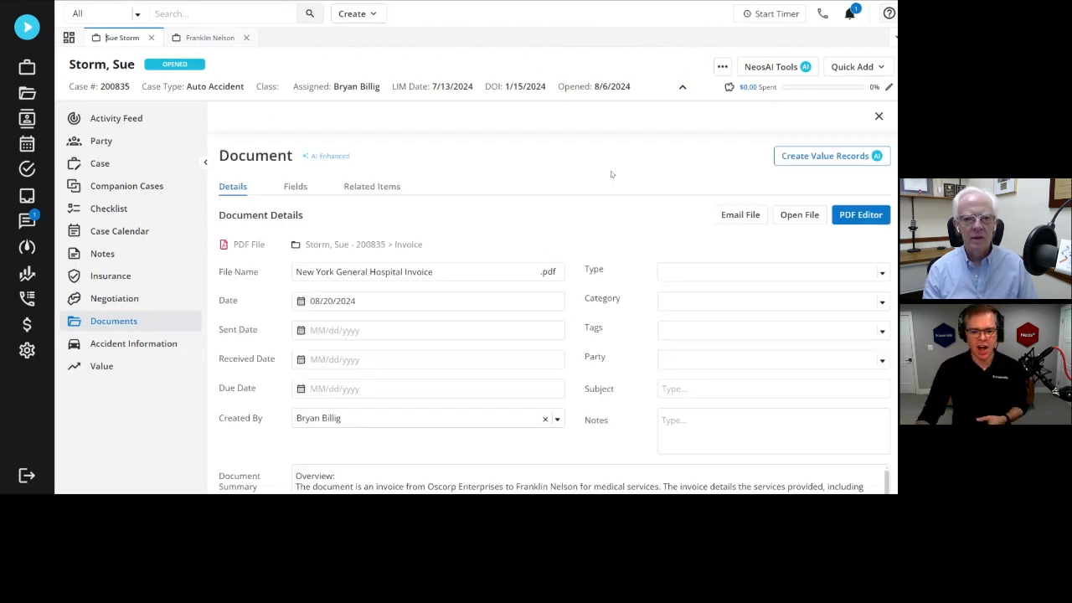
click(295, 186)
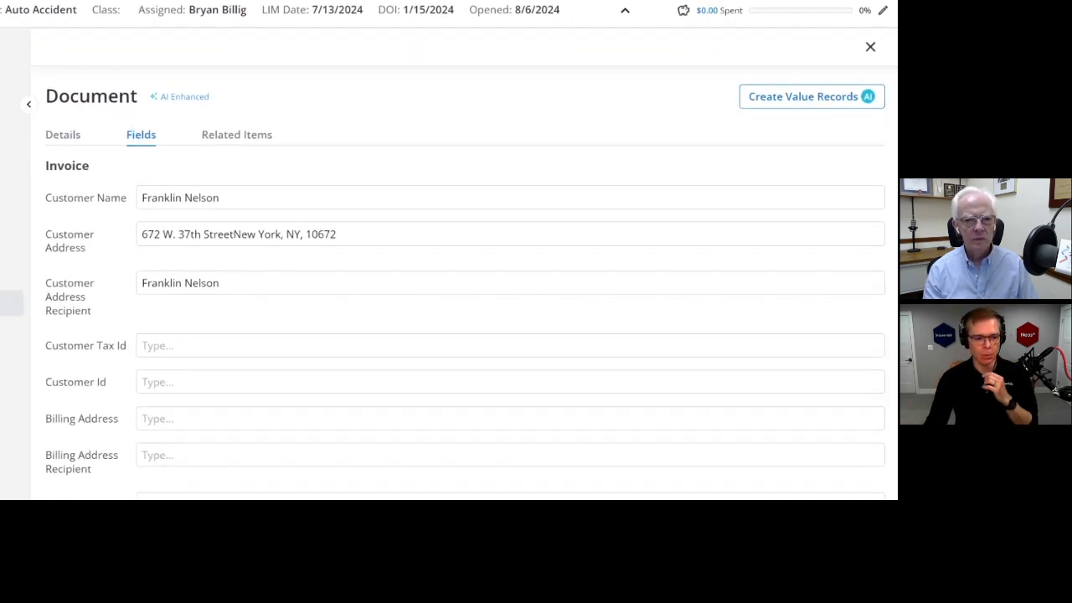
scroll(down, 3)
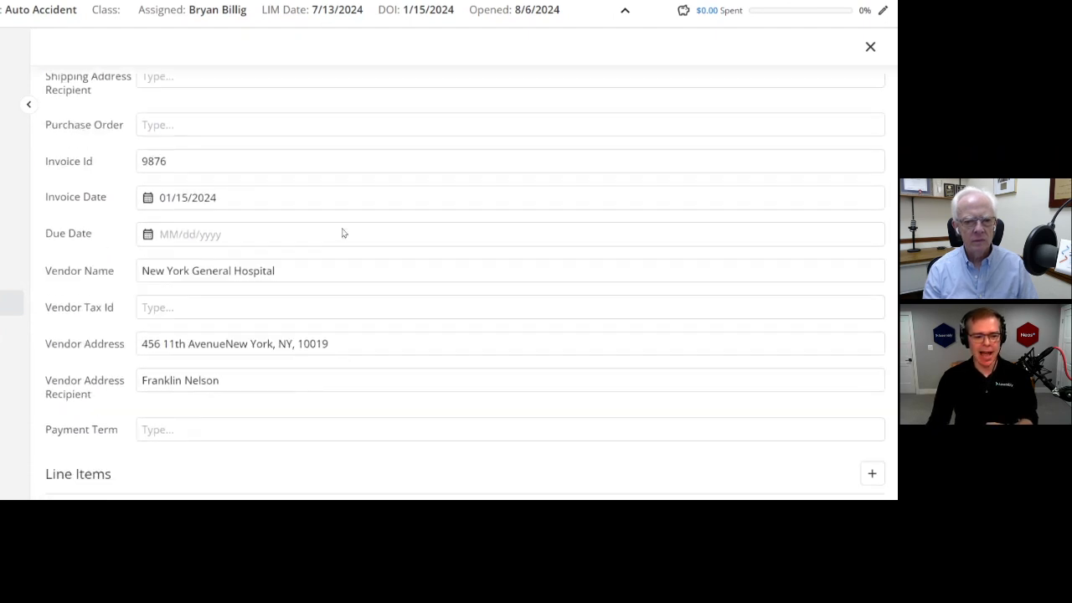
scroll(down, 3)
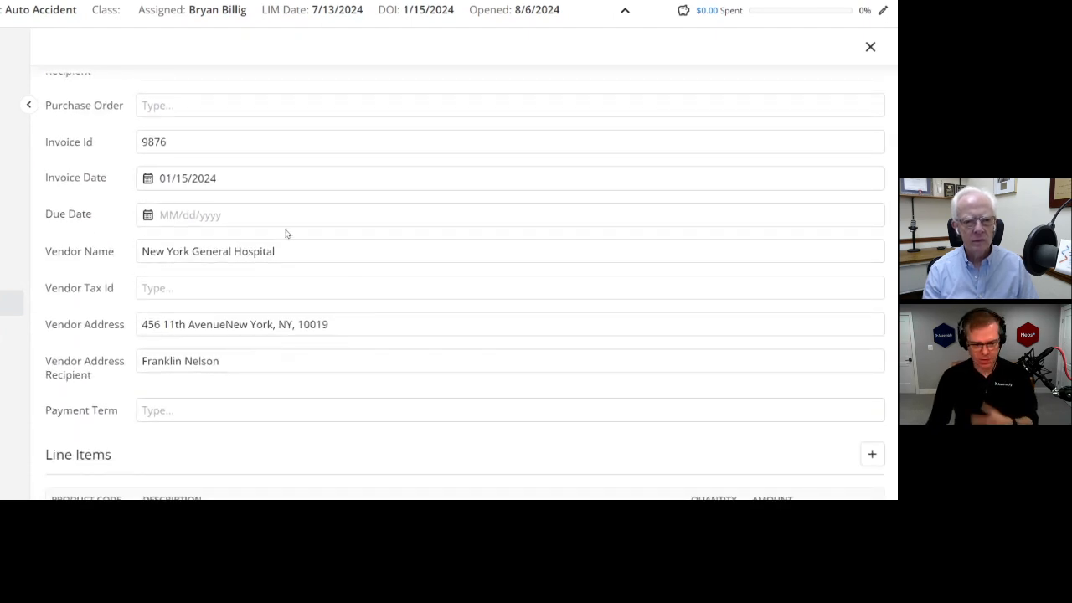
scroll(down, 3)
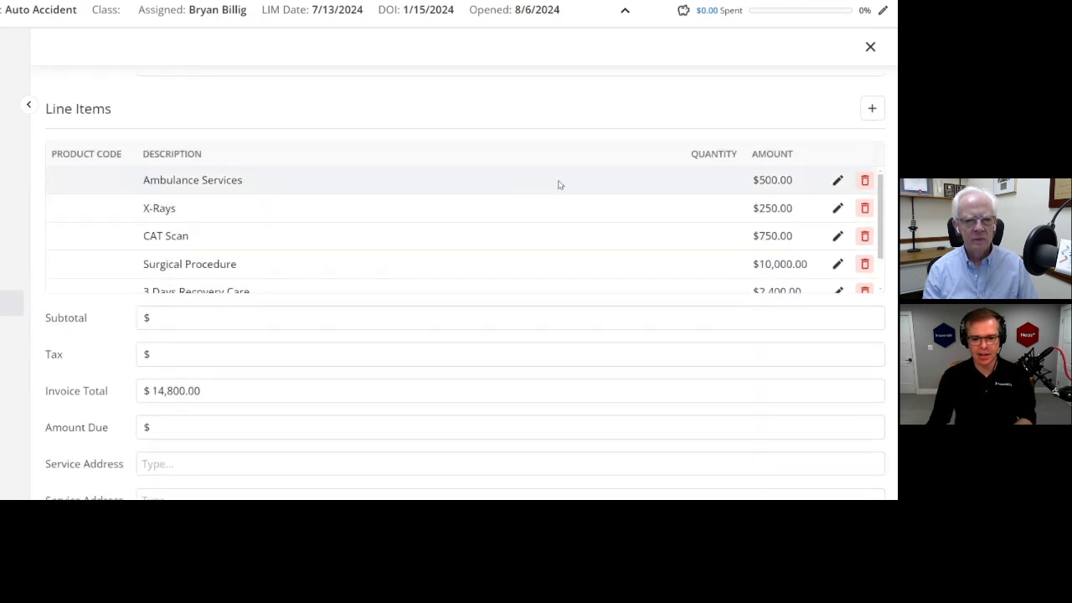
scroll(down, 3)
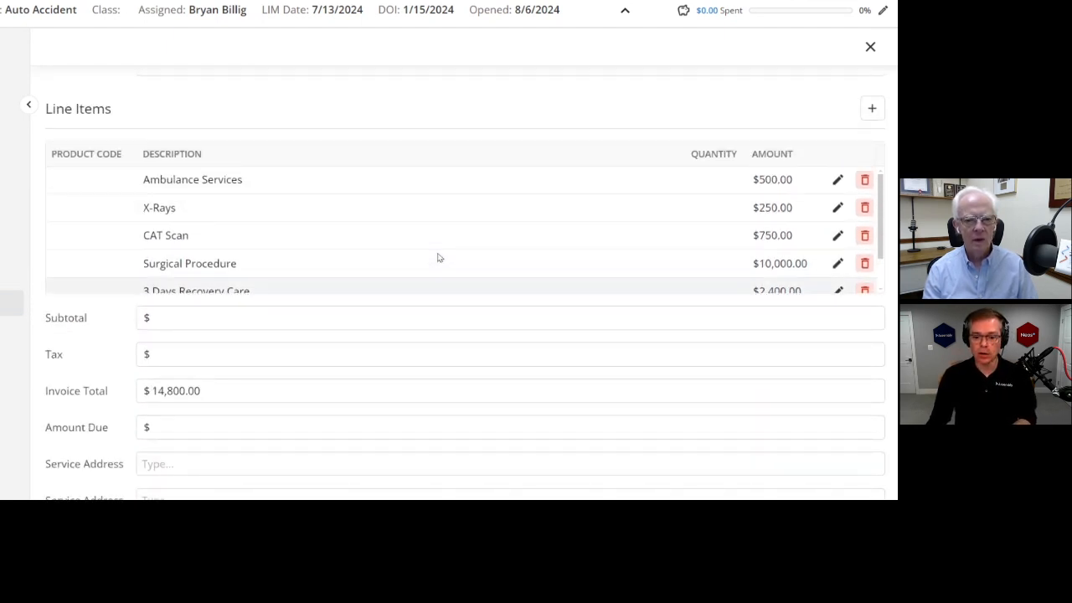
click(410, 317)
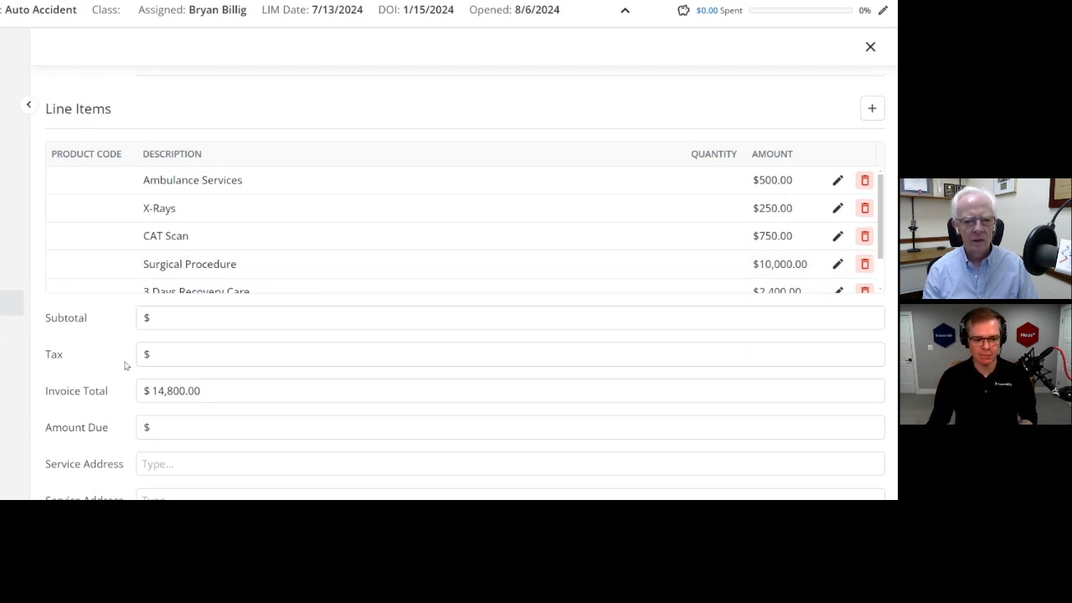
scroll(down, 3)
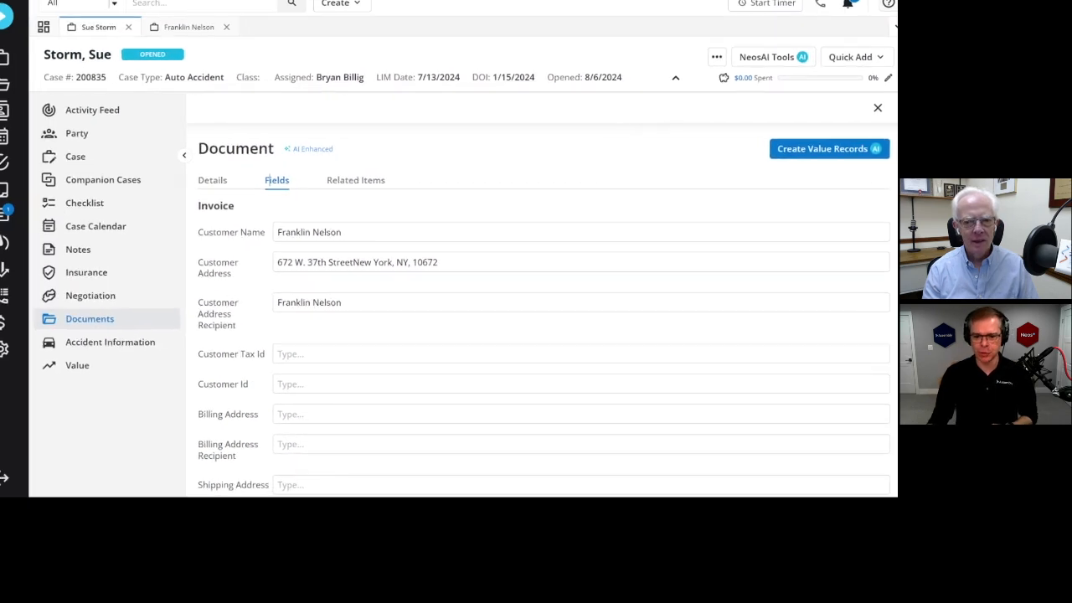
Save one combined MEDICAL value entry for New York General Hospital, then view the case values.
click(828, 149)
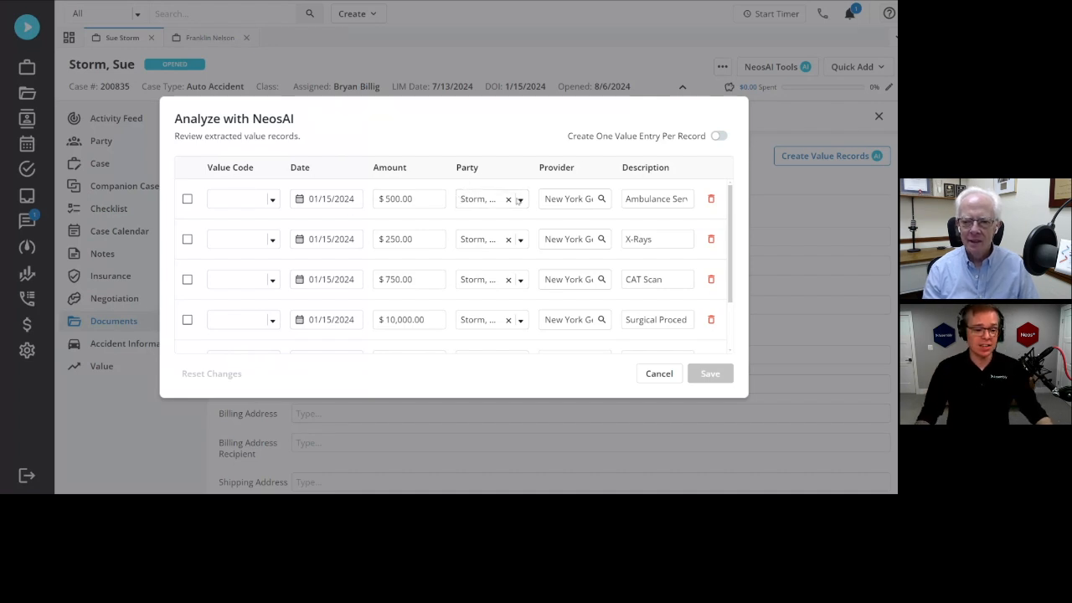
scroll(down, 3)
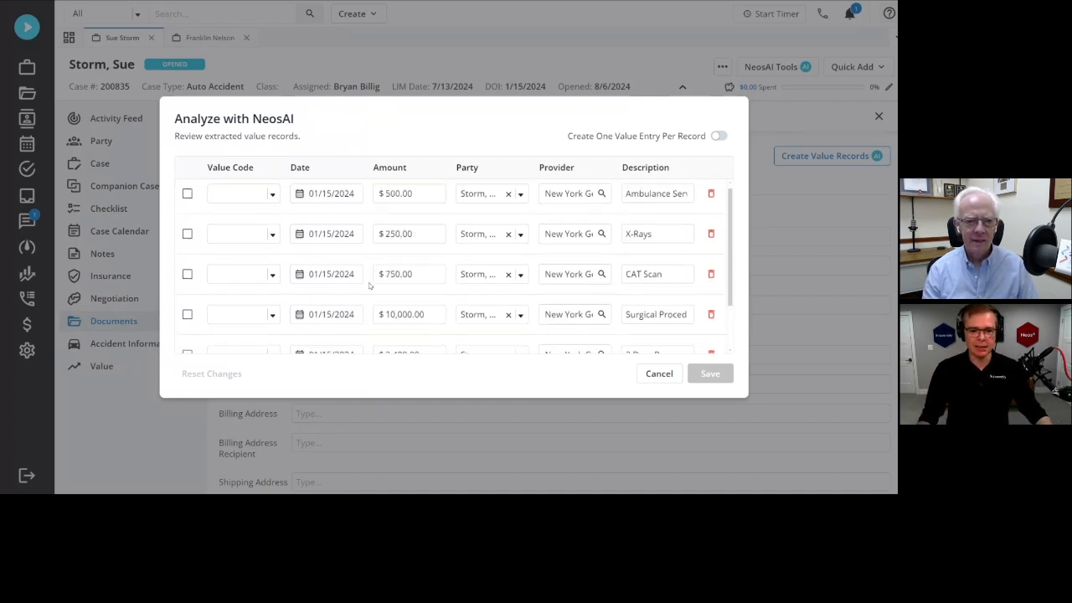
click(717, 135)
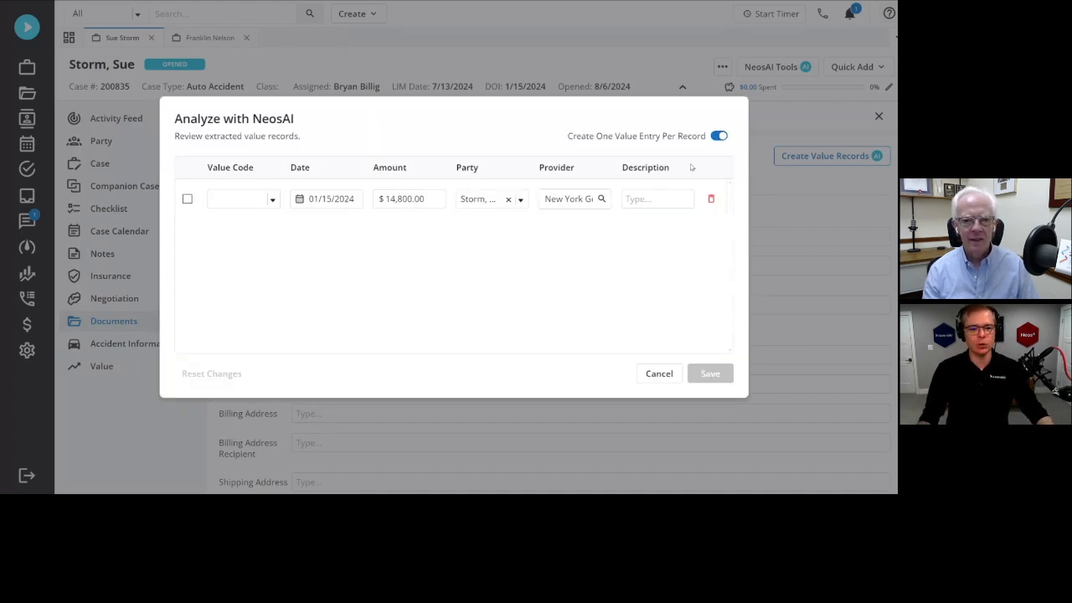
click(242, 199)
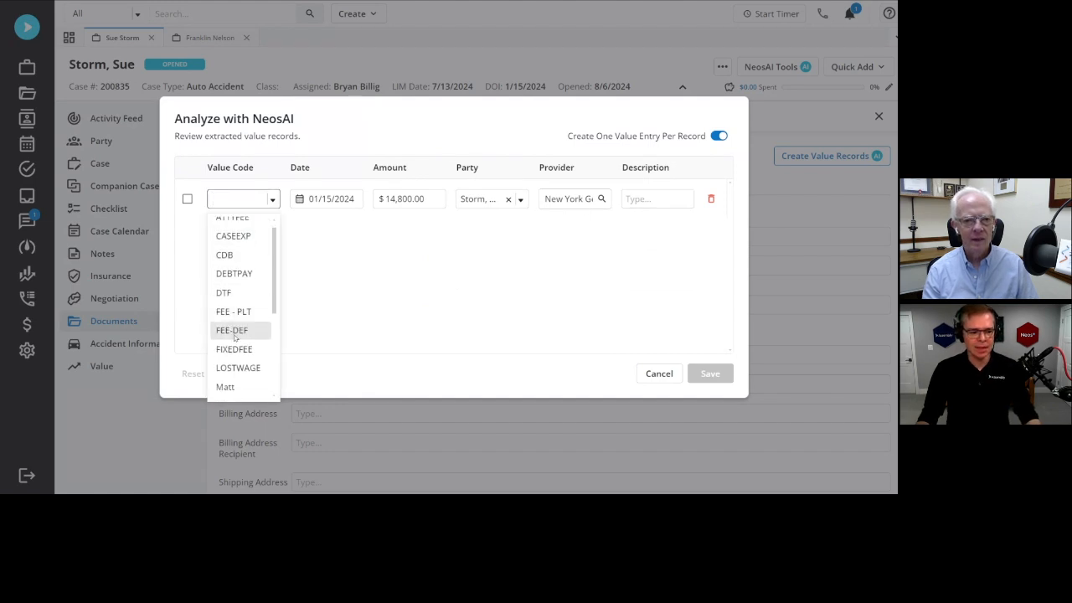
click(243, 198)
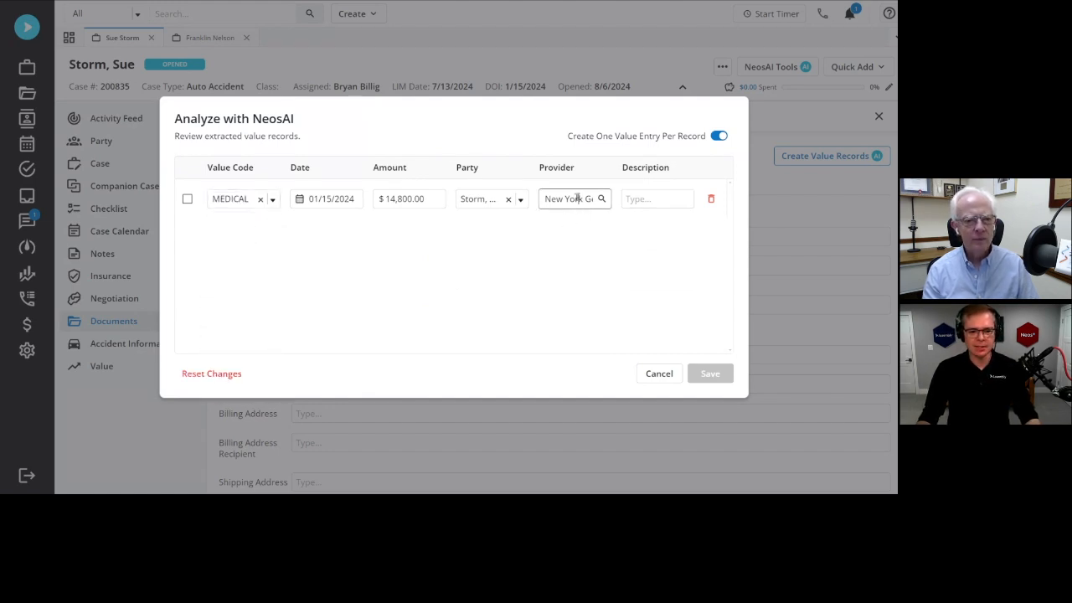
click(601, 198)
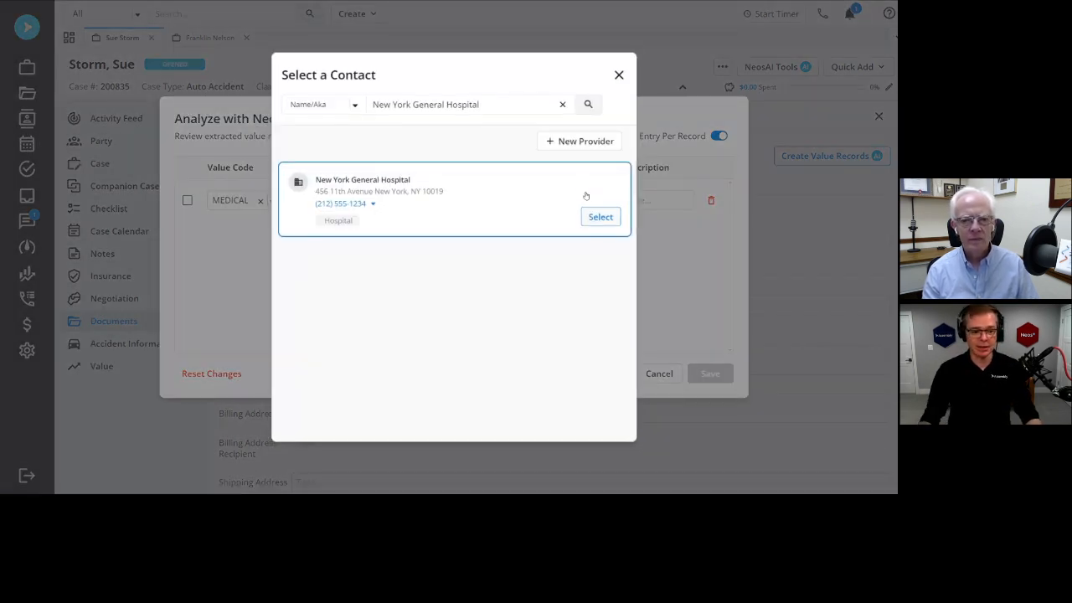
click(601, 216)
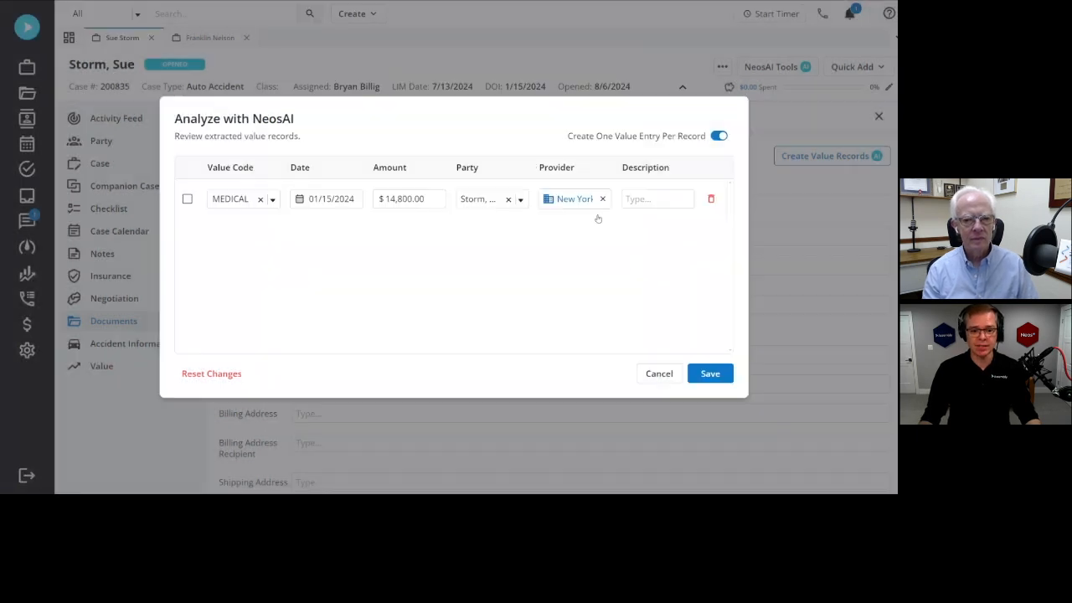
click(709, 373)
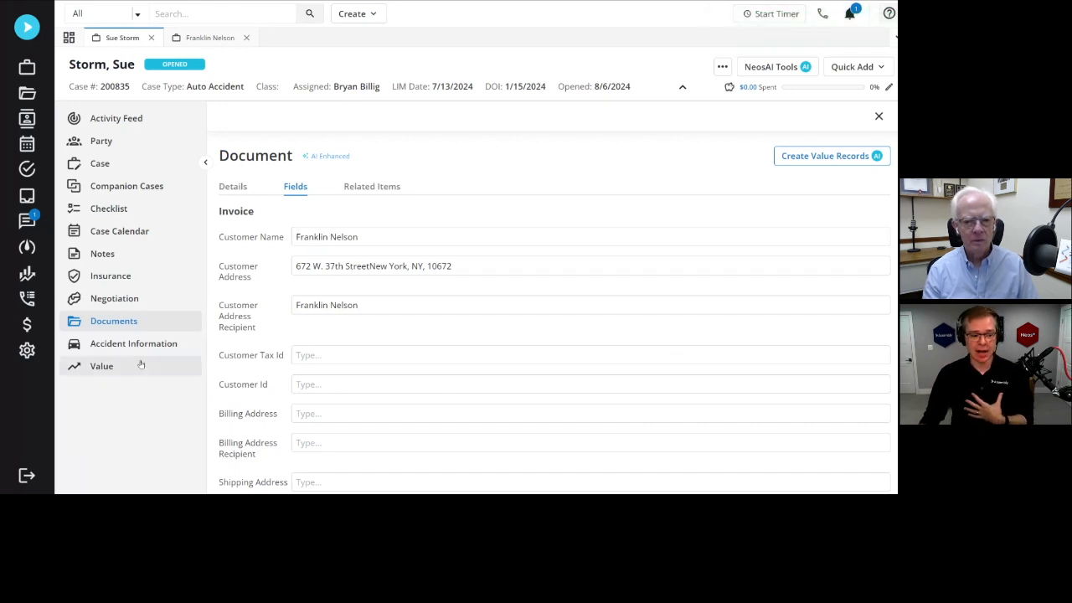
click(101, 366)
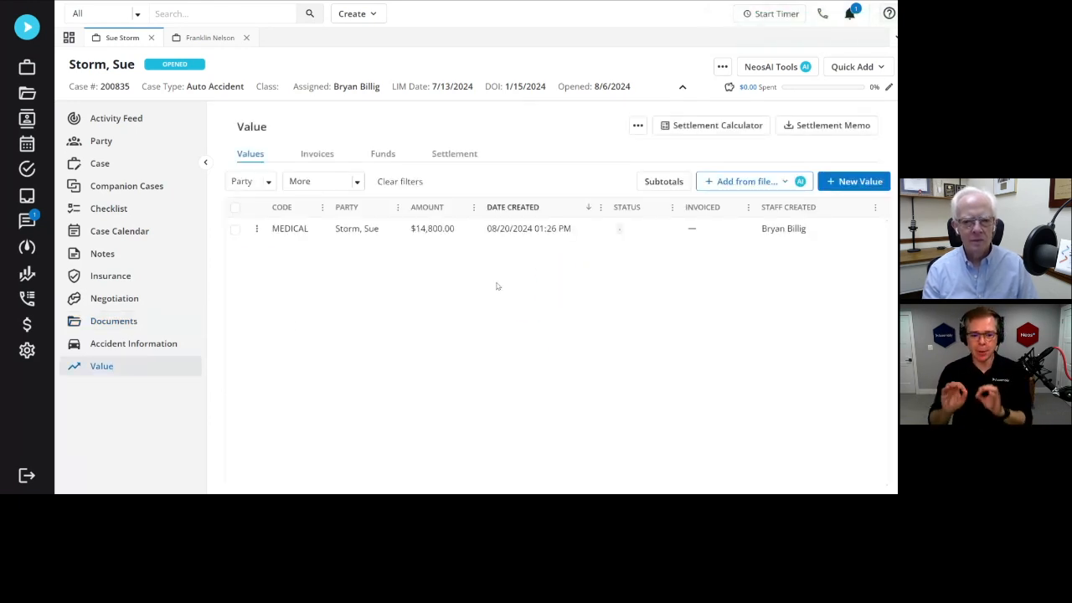
mouse_move(645, 254)
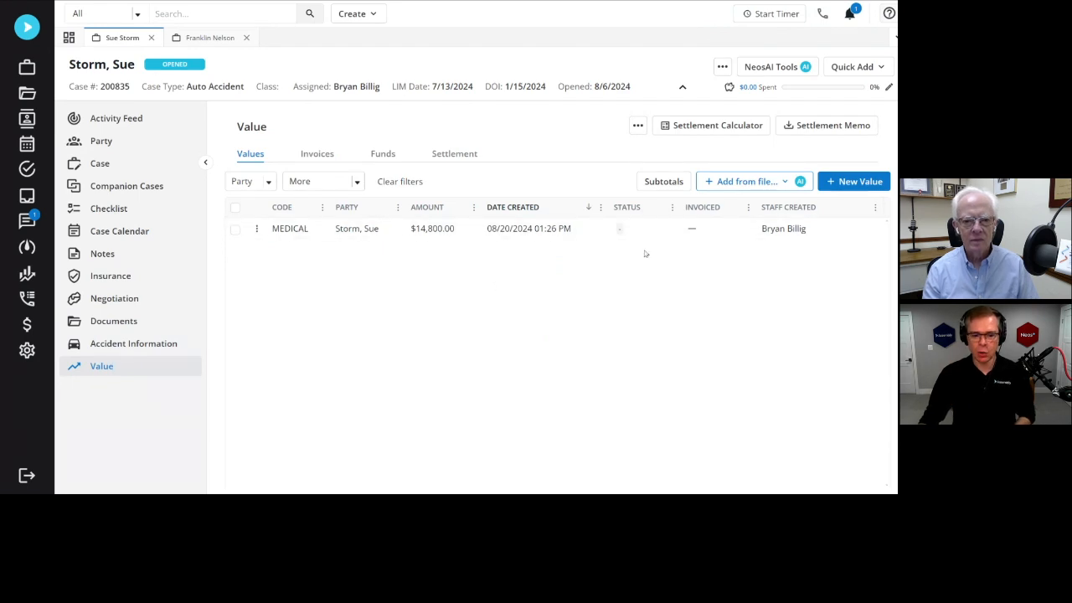